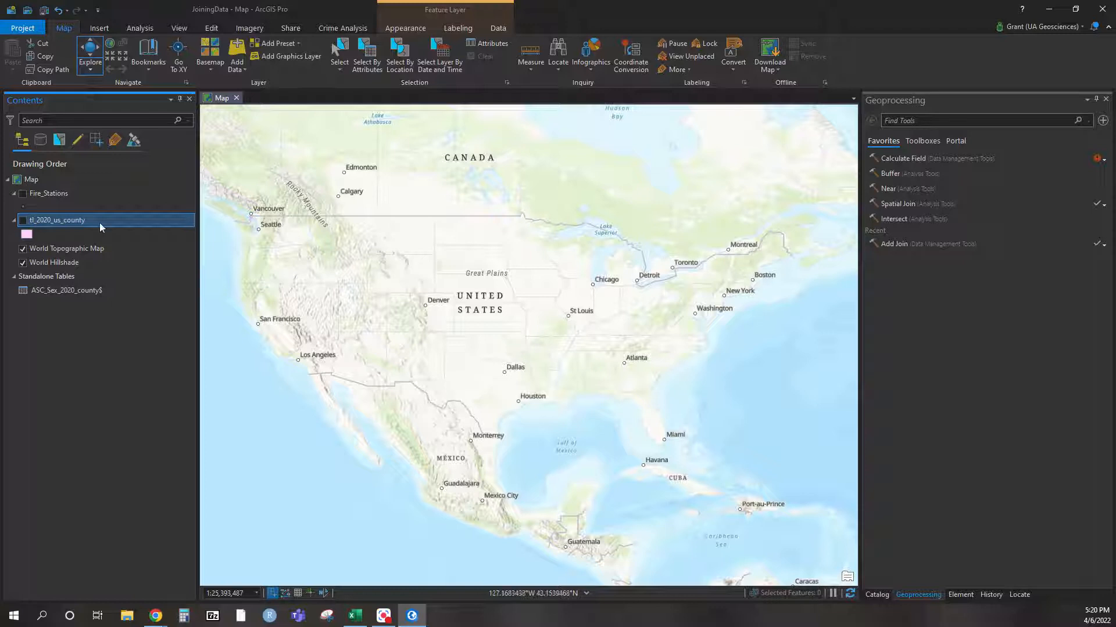
Show the tl_2020_us_county boundaries, preview the Fire_Stations points, then hide them again.
{"action": "left_click", "coordinate": [23, 221]}
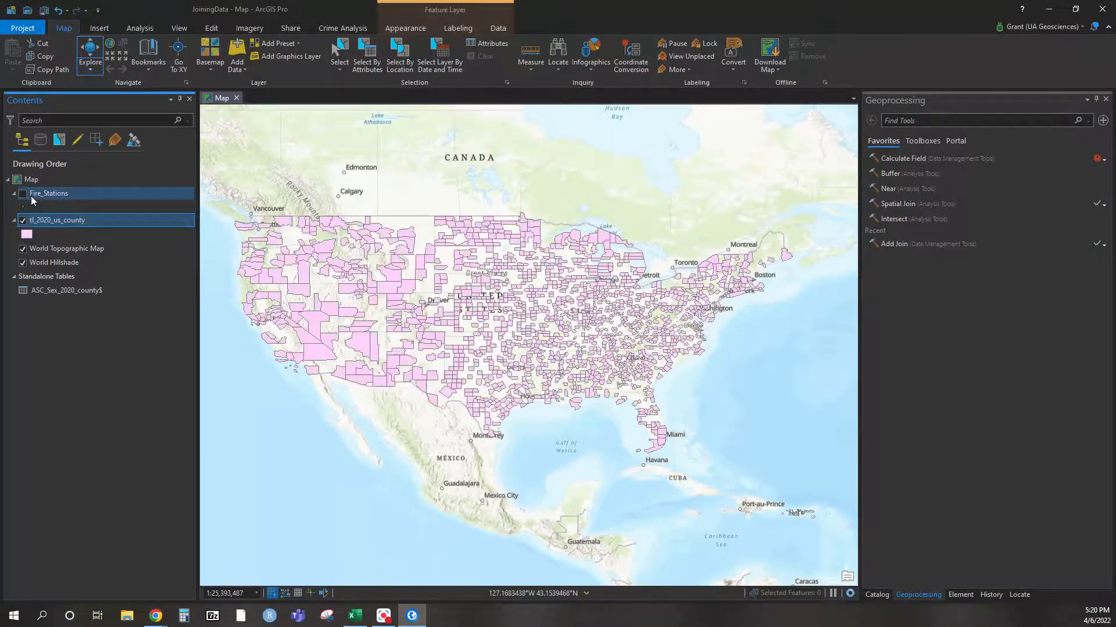
{"action": "left_click", "coordinate": [23, 192]}
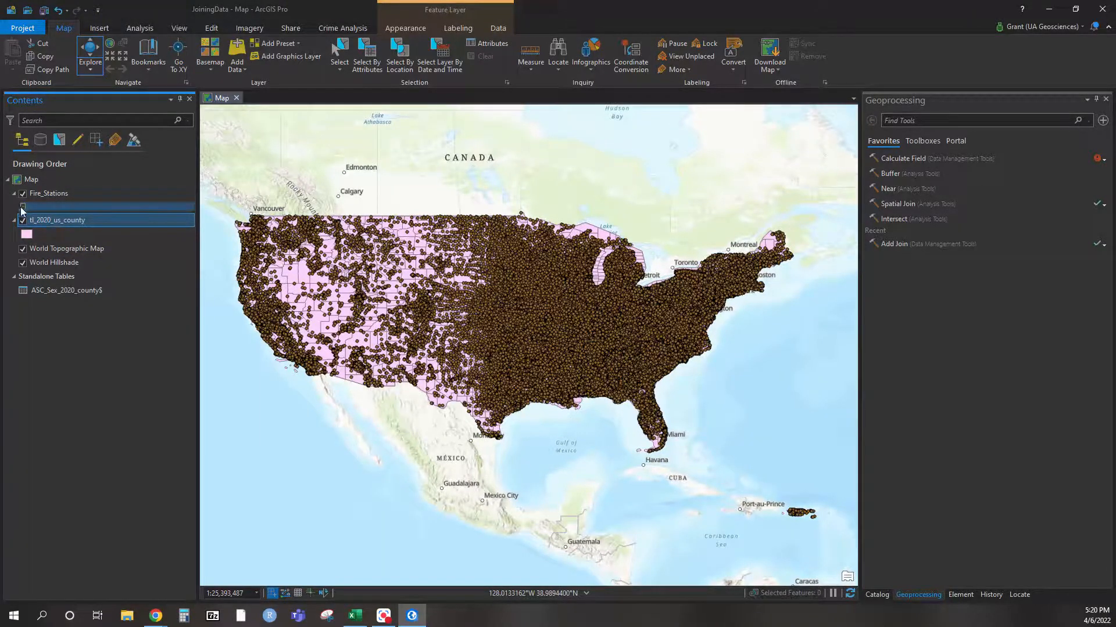
{"action": "left_click", "coordinate": [22, 193]}
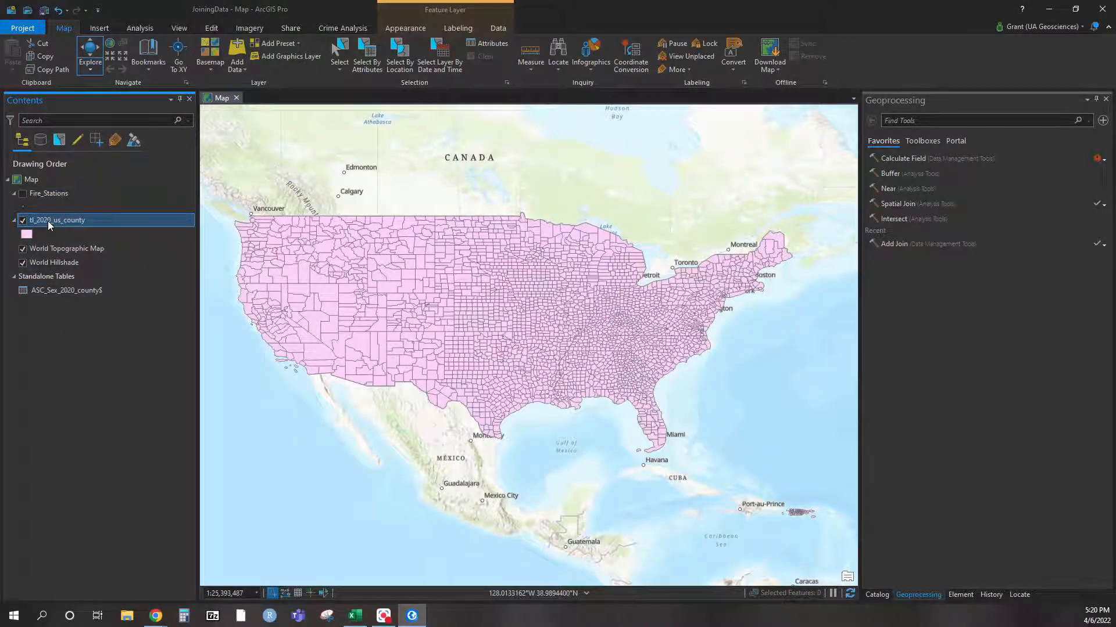
{"action": "right_click", "coordinate": [57, 220]}
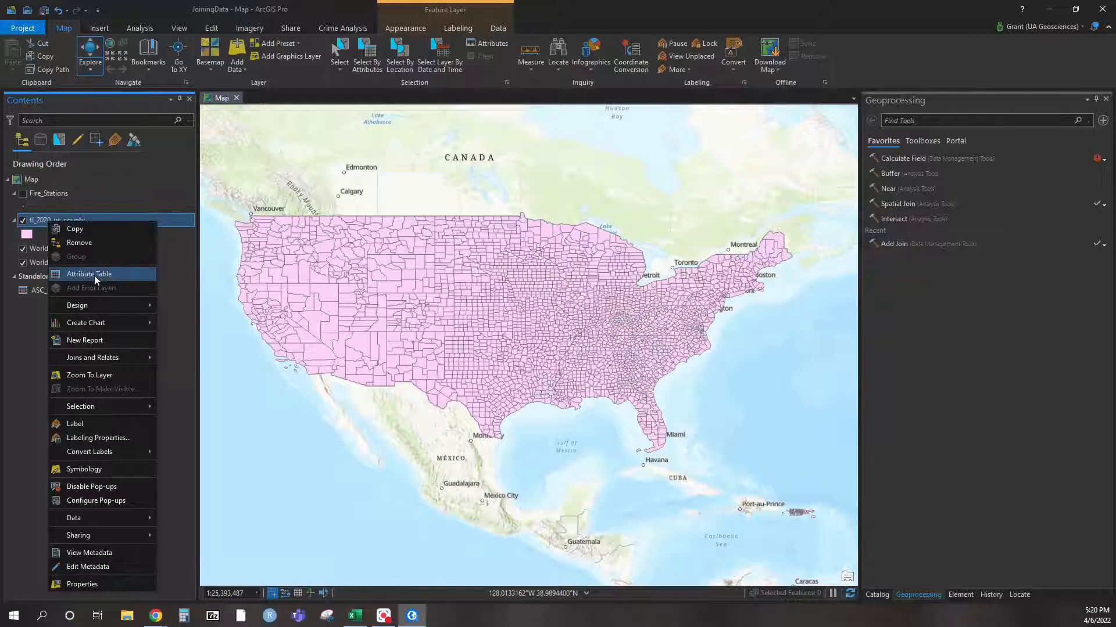
{"action": "mouse_move", "coordinate": [89, 275]}
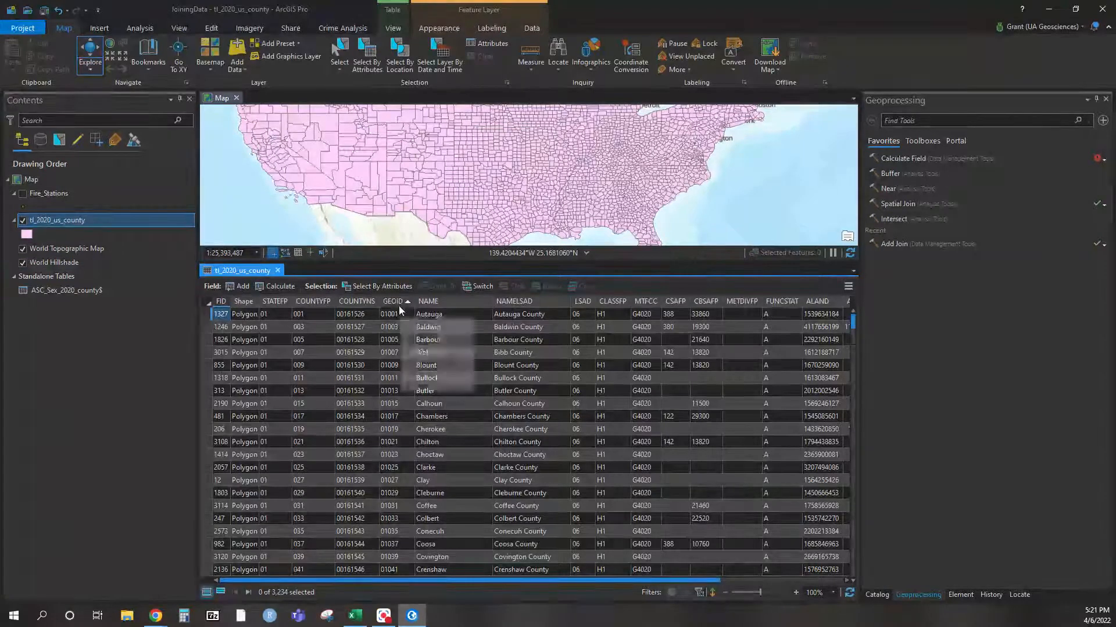
{"action": "left_click", "coordinate": [64, 291]}
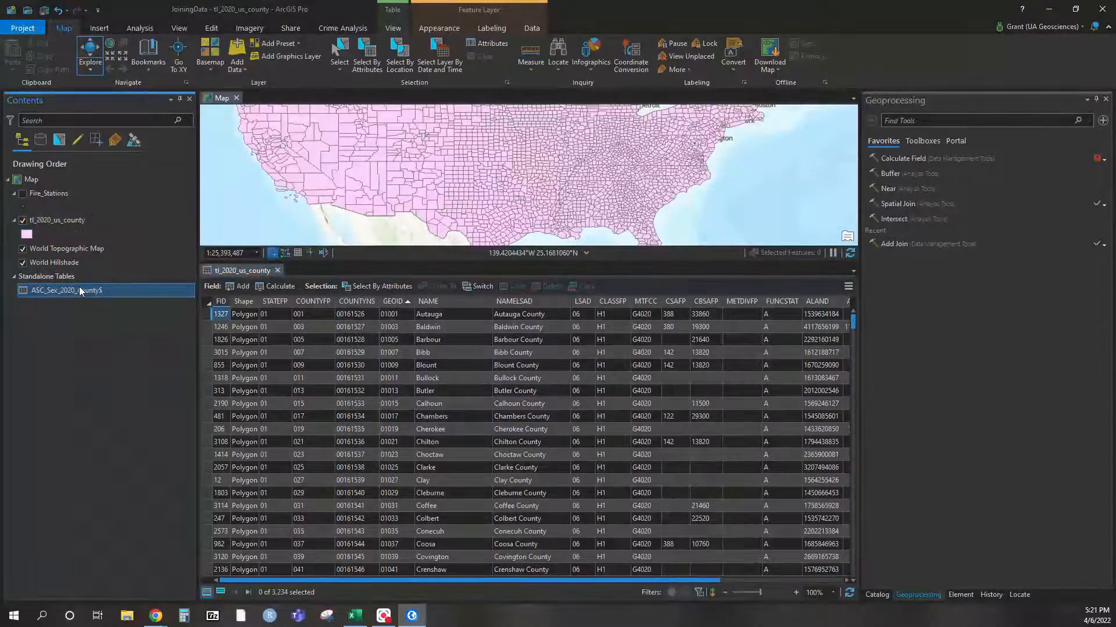
{"action": "double_click", "coordinate": [63, 291]}
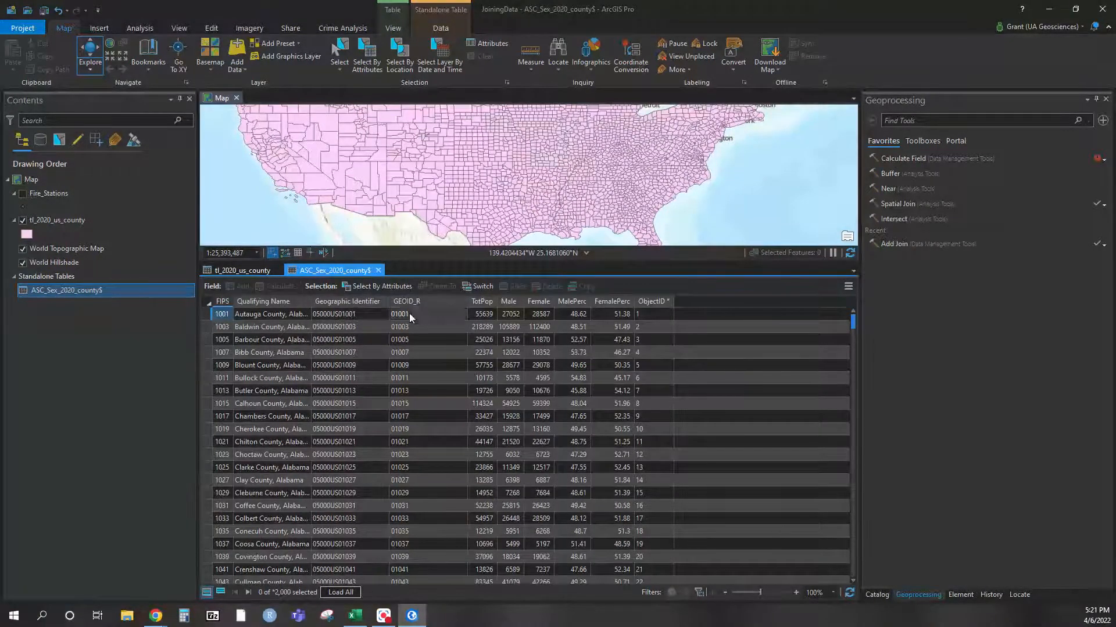
{"action": "left_click", "coordinate": [241, 271]}
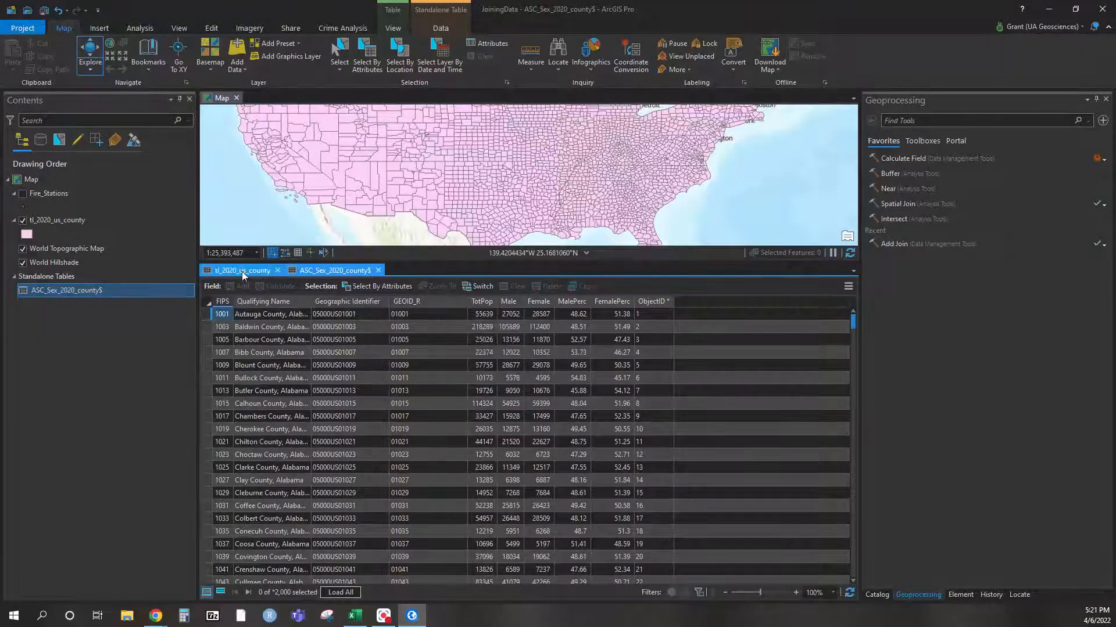
{"action": "left_click", "coordinate": [242, 271]}
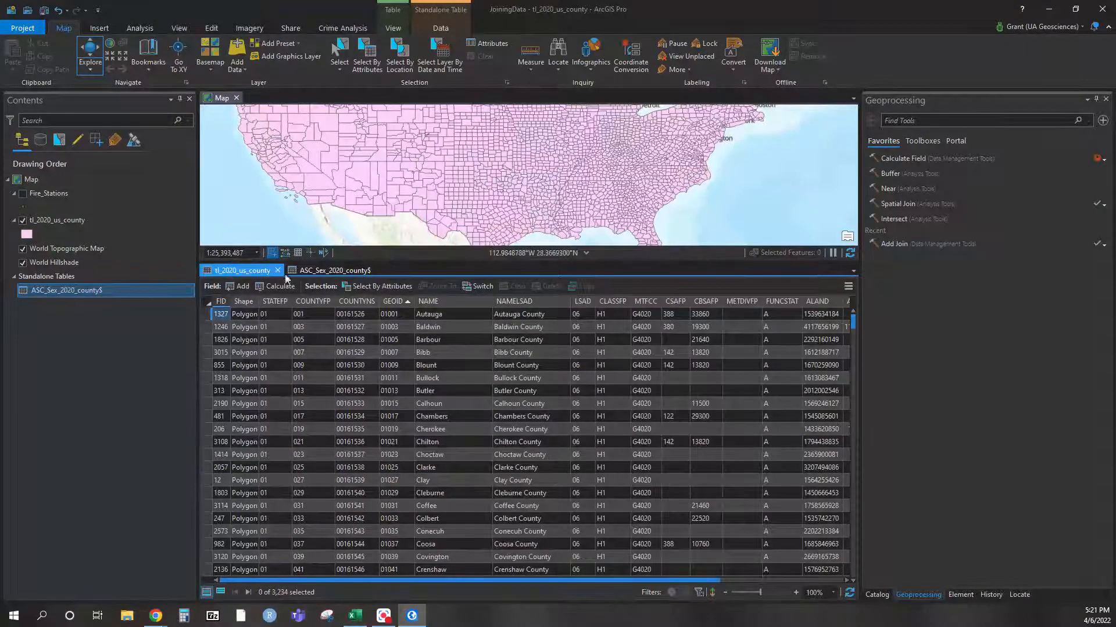
{"action": "left_click", "coordinate": [335, 270]}
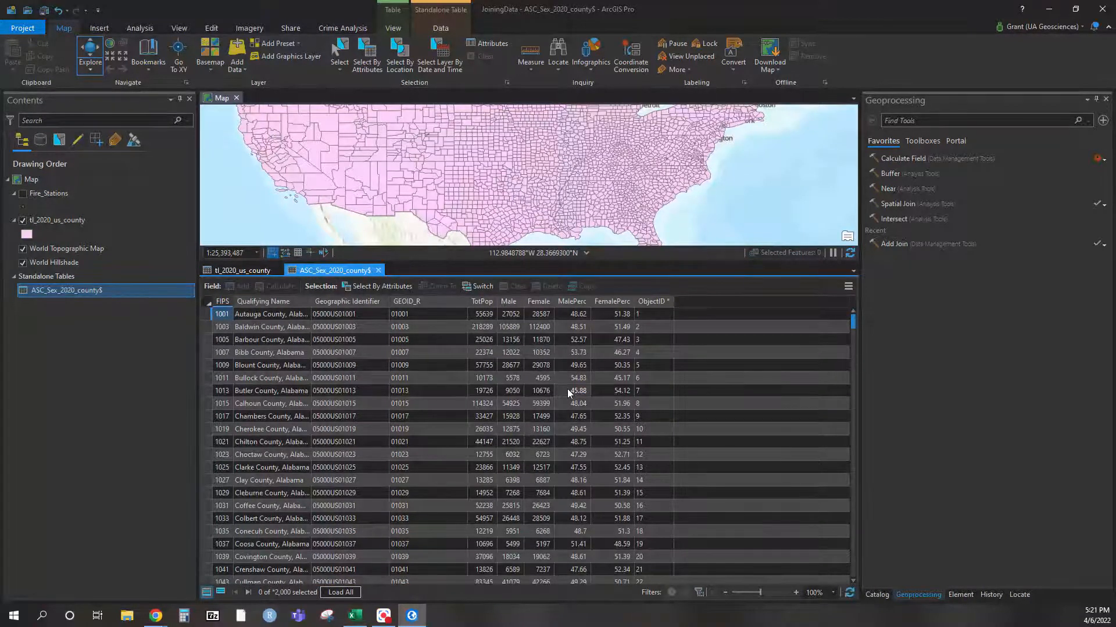
{"action": "left_click", "coordinate": [242, 269]}
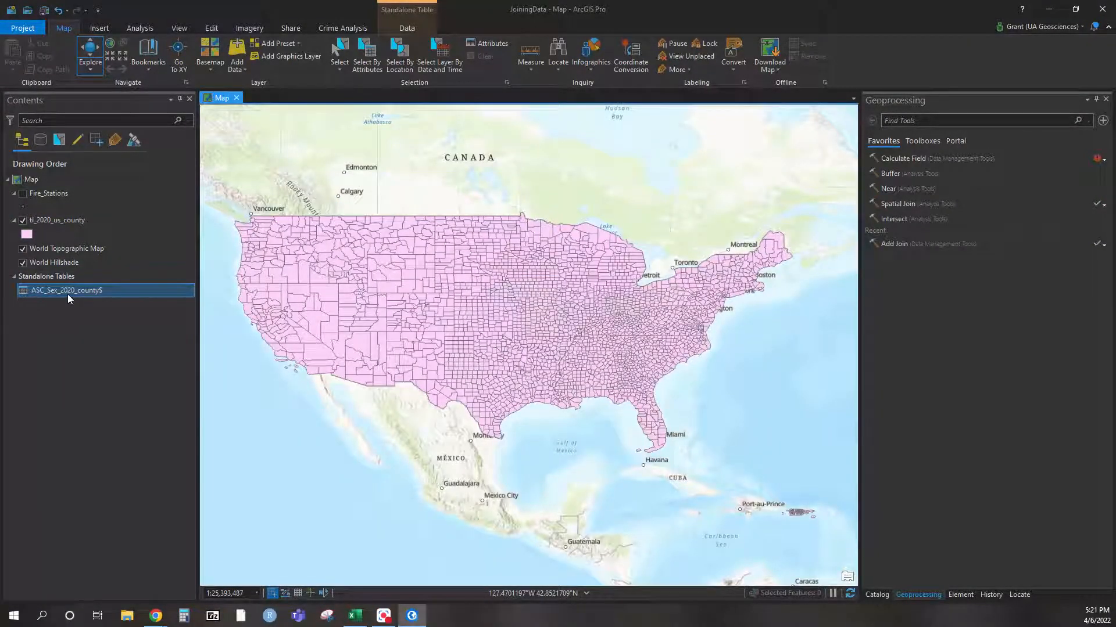
Add a join on the county layer matching GEOID to the census table's GEOID_R and run it.
{"action": "left_click", "coordinate": [57, 220]}
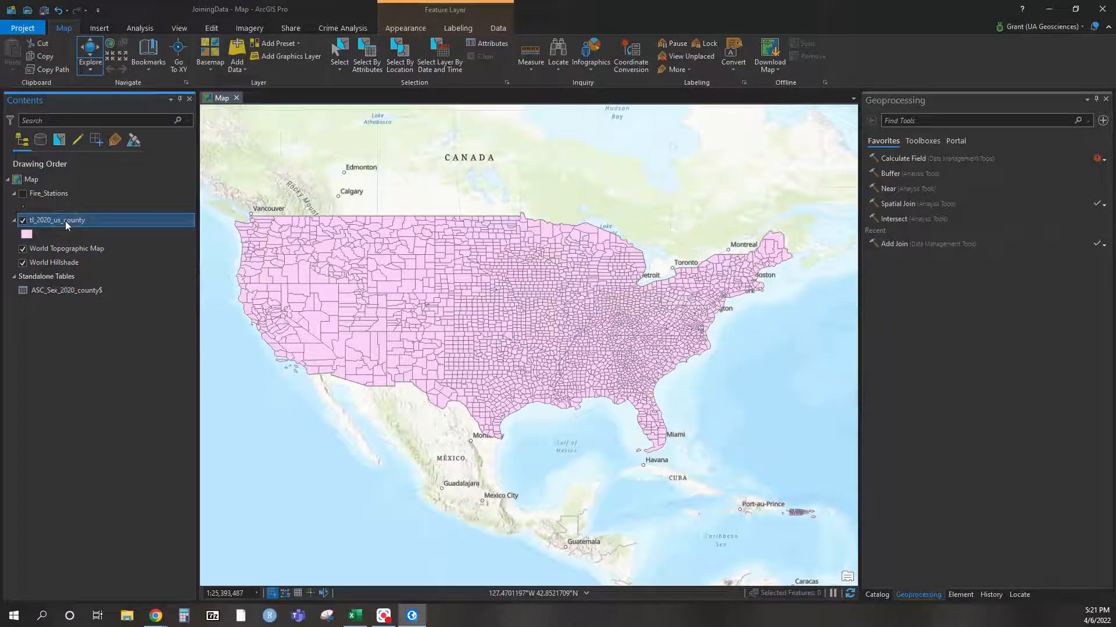
{"action": "right_click", "coordinate": [57, 219]}
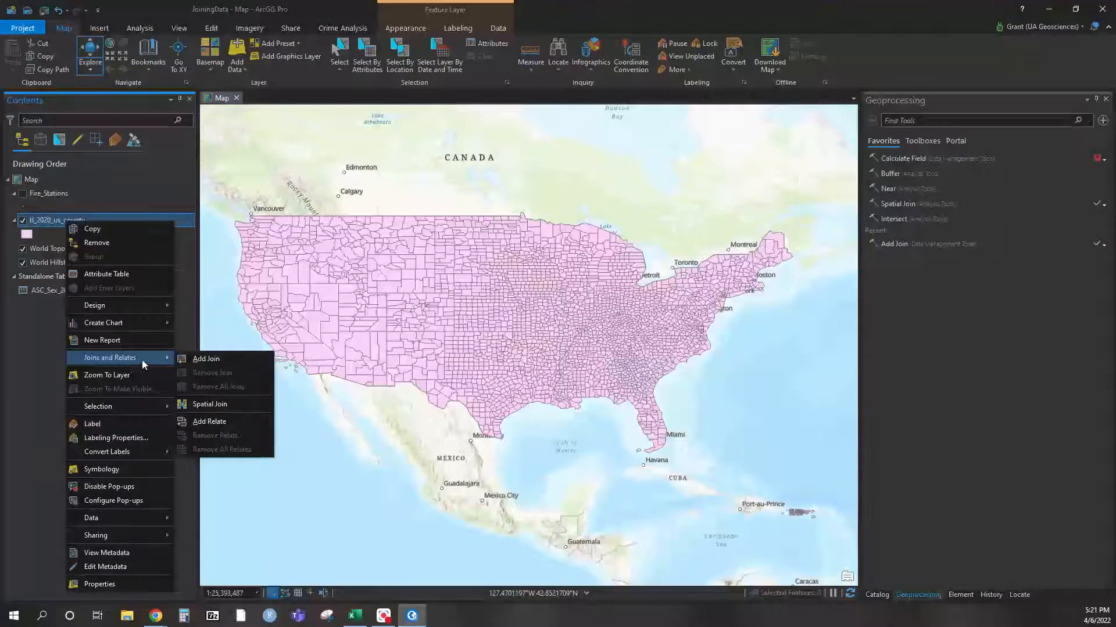
{"action": "mouse_move", "coordinate": [206, 359]}
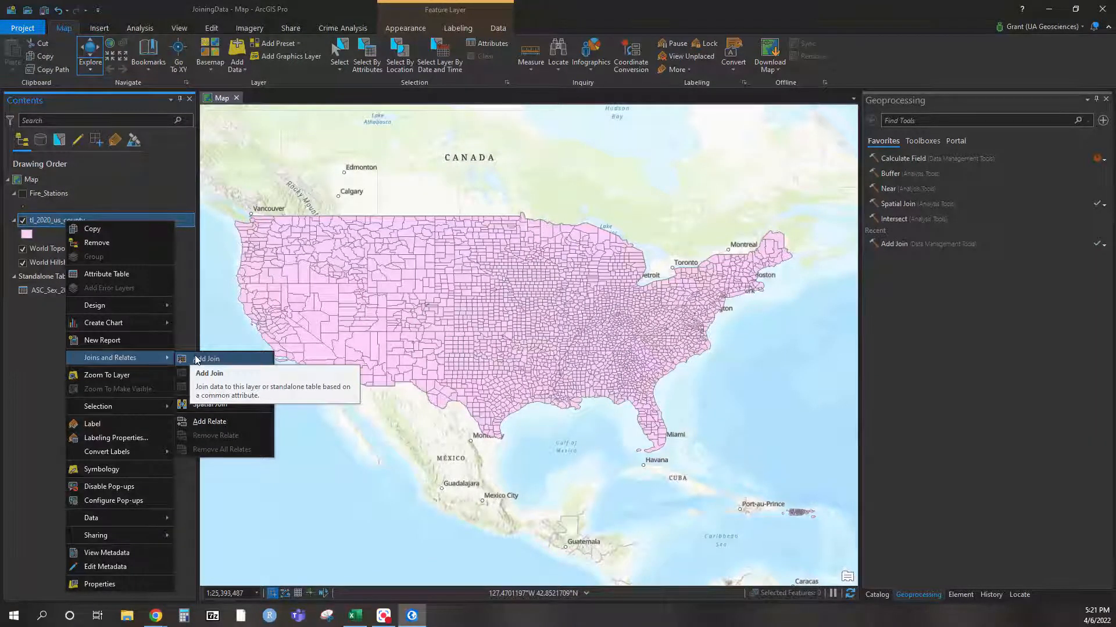
{"action": "left_click", "coordinate": [208, 373]}
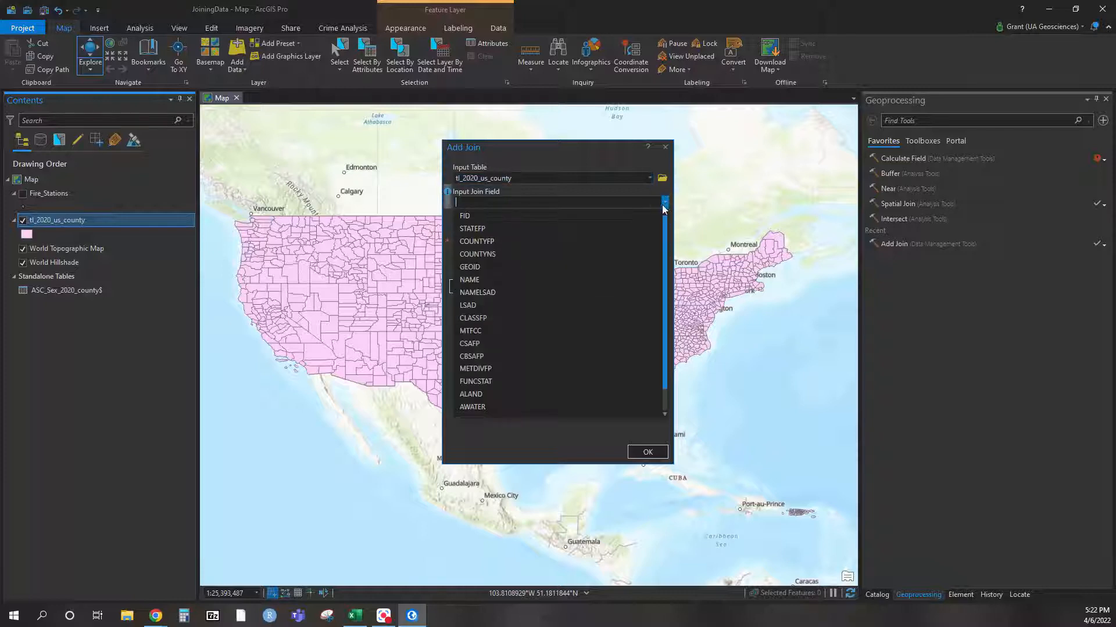
{"action": "left_click", "coordinate": [470, 267]}
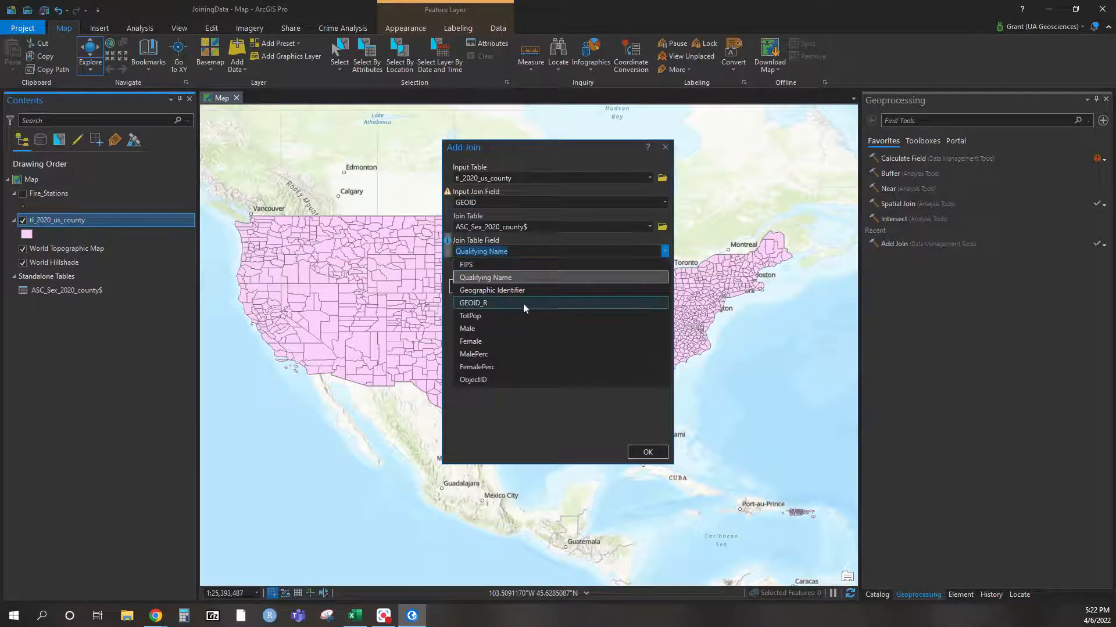
{"action": "left_click", "coordinate": [473, 302]}
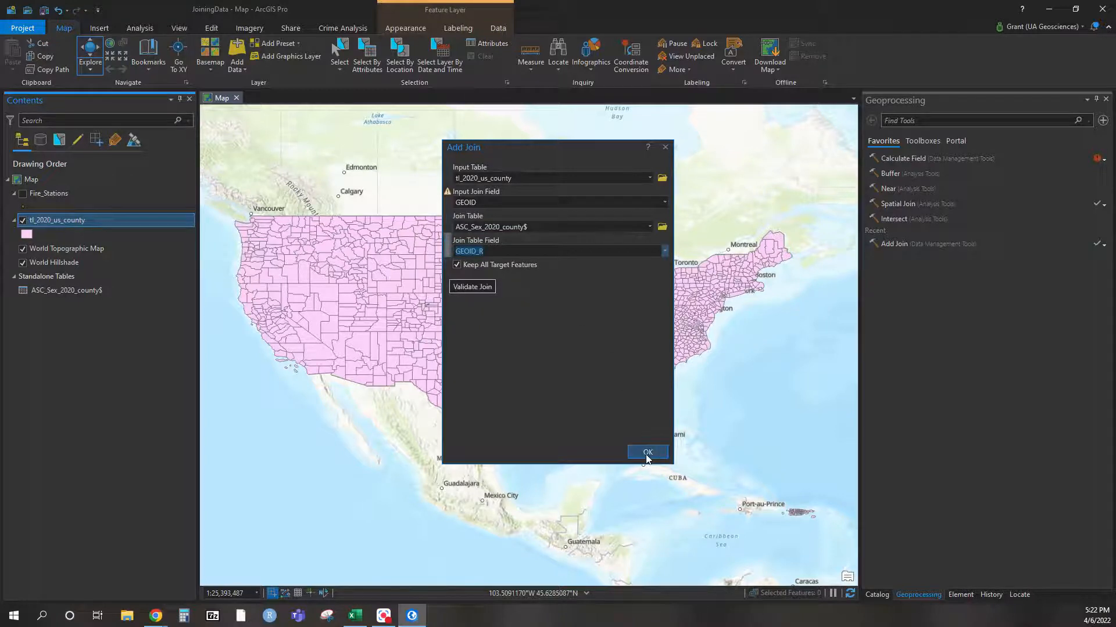
{"action": "left_click", "coordinate": [647, 452]}
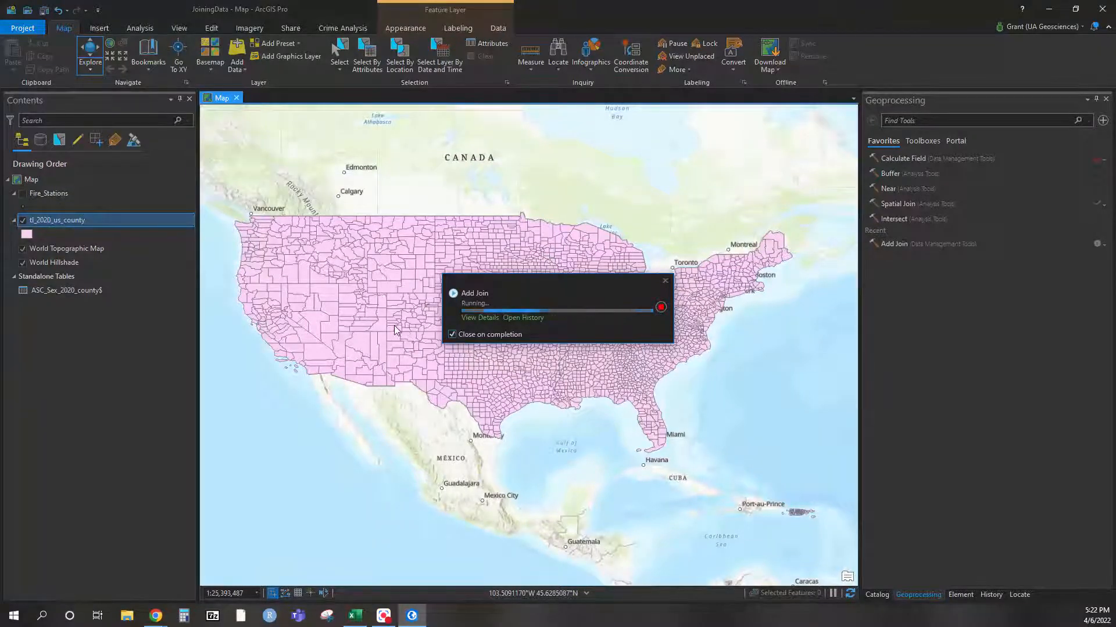
{"action": "mouse_move", "coordinate": [266, 394]}
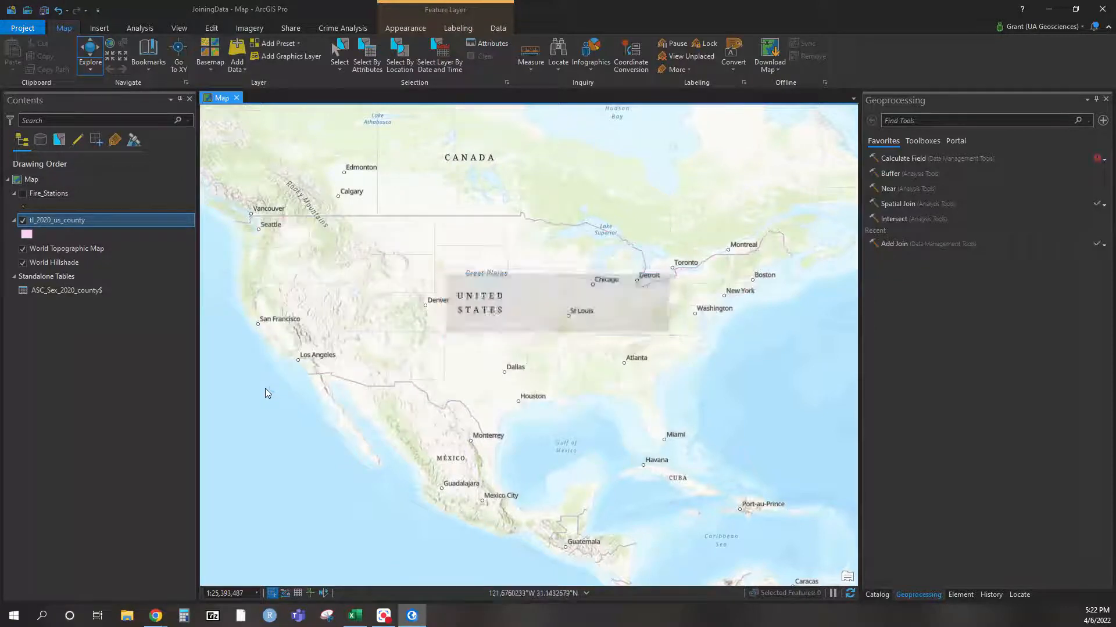
{"action": "left_click", "coordinate": [23, 220]}
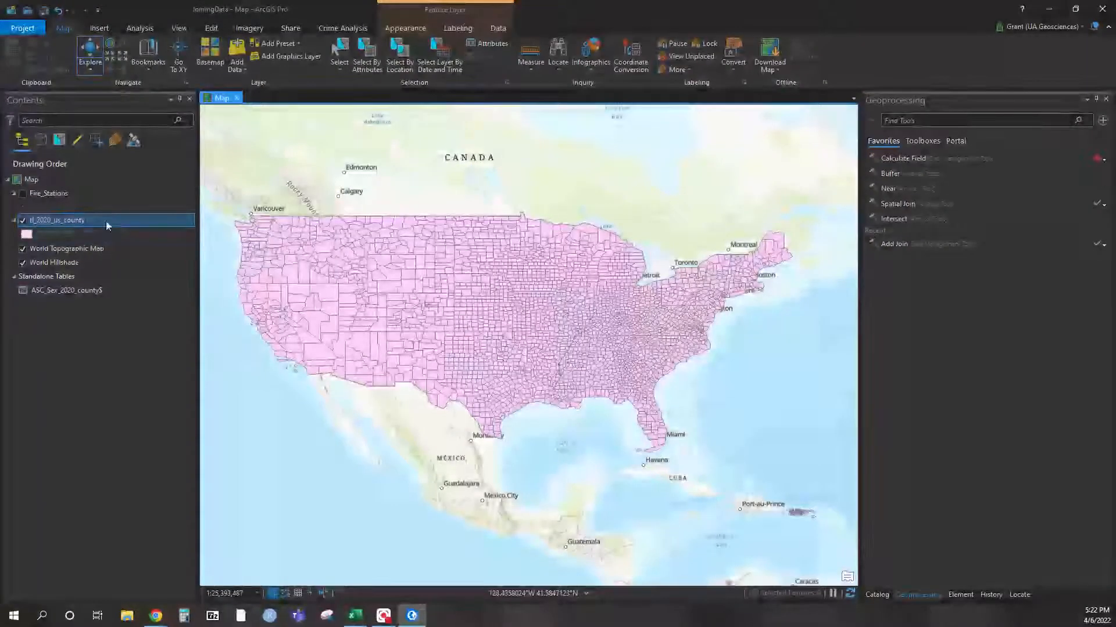
{"action": "right_click", "coordinate": [56, 219]}
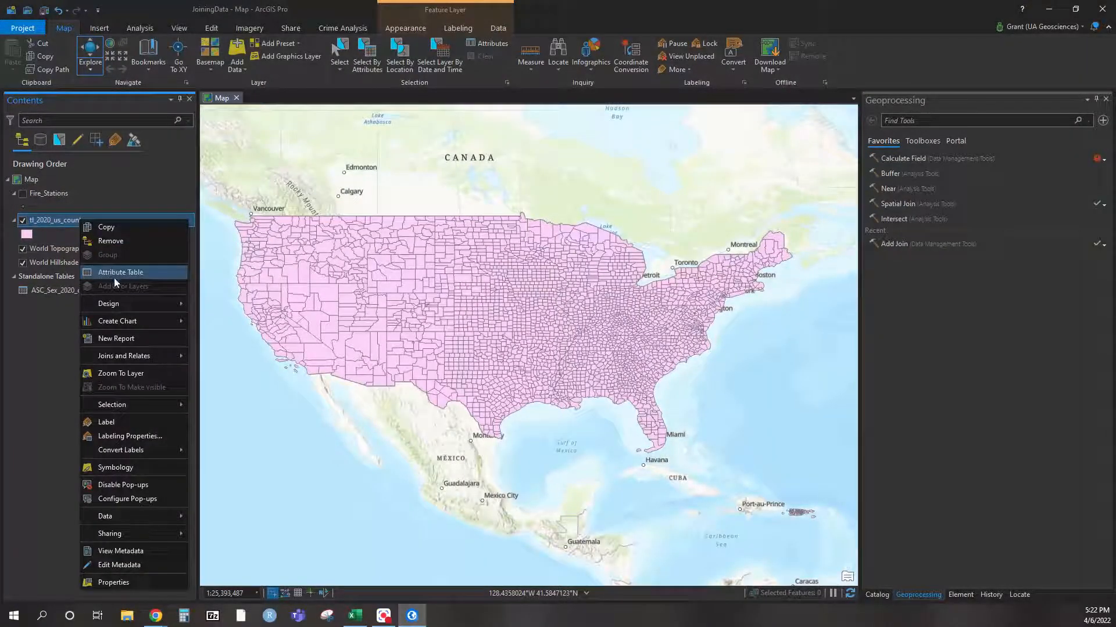
{"action": "left_click", "coordinate": [119, 272]}
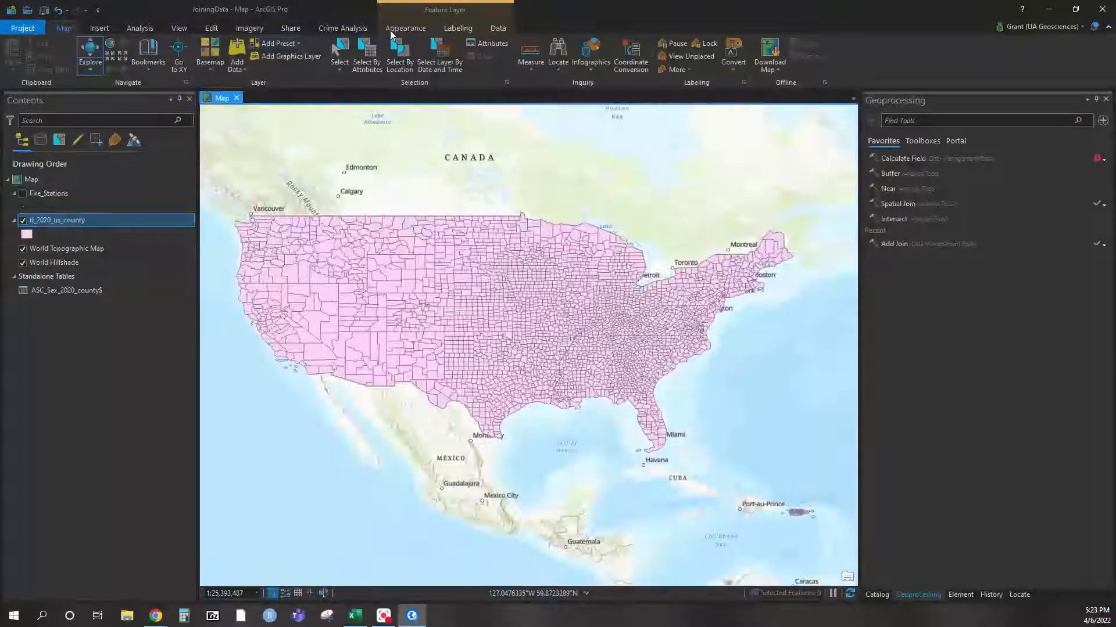
Symbolize the county layer with graduated colours on the FemalePerc field.
{"action": "left_click", "coordinate": [405, 27]}
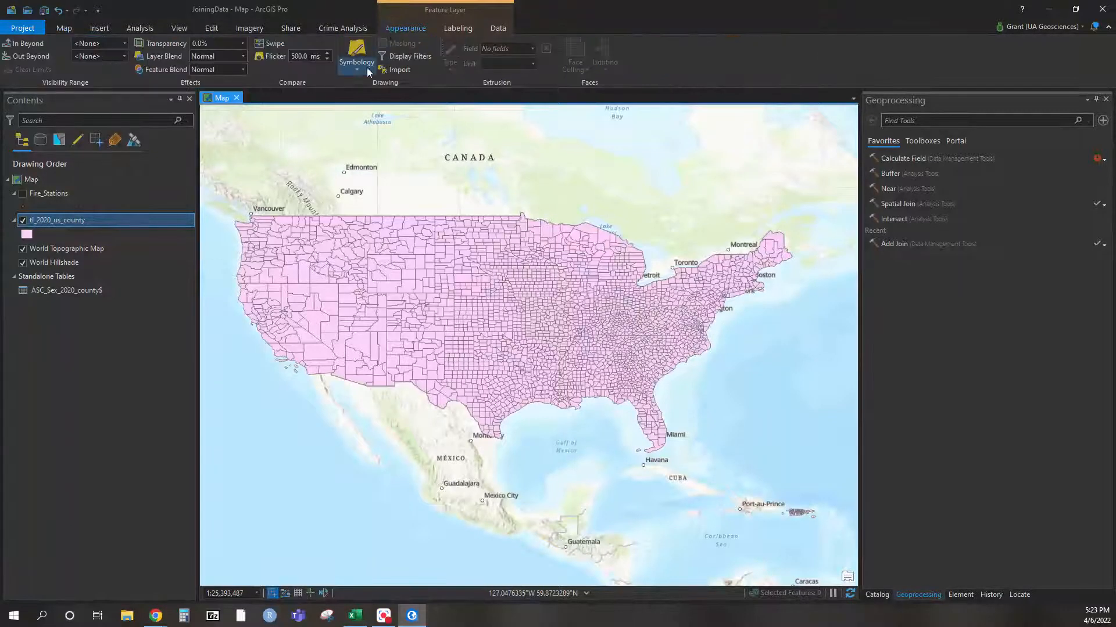
{"action": "left_click", "coordinate": [356, 57]}
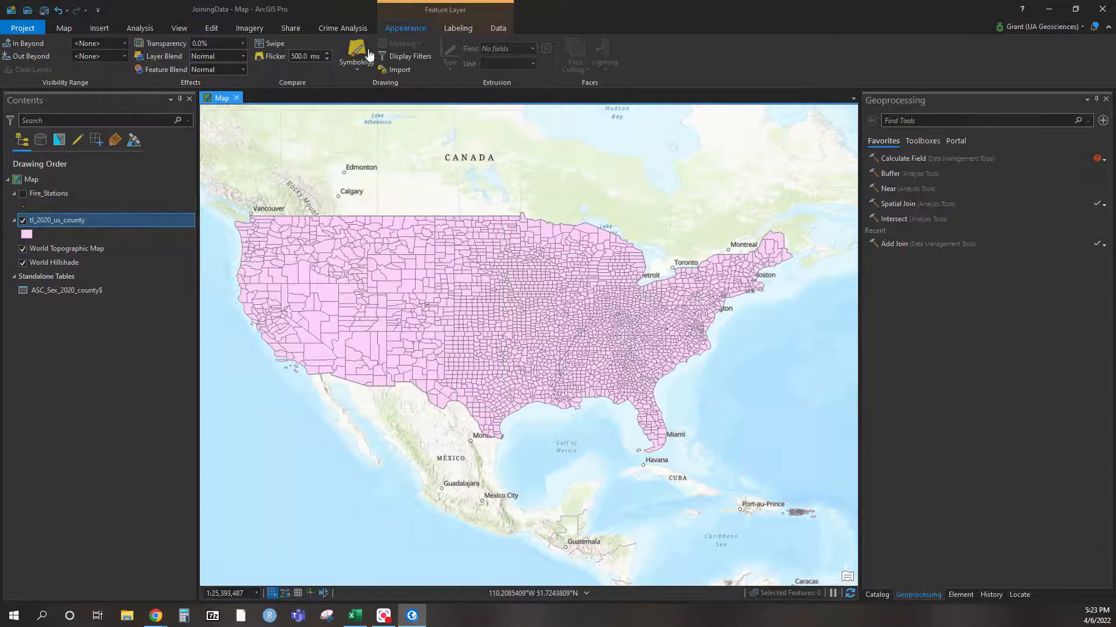
{"action": "left_click", "coordinate": [356, 57]}
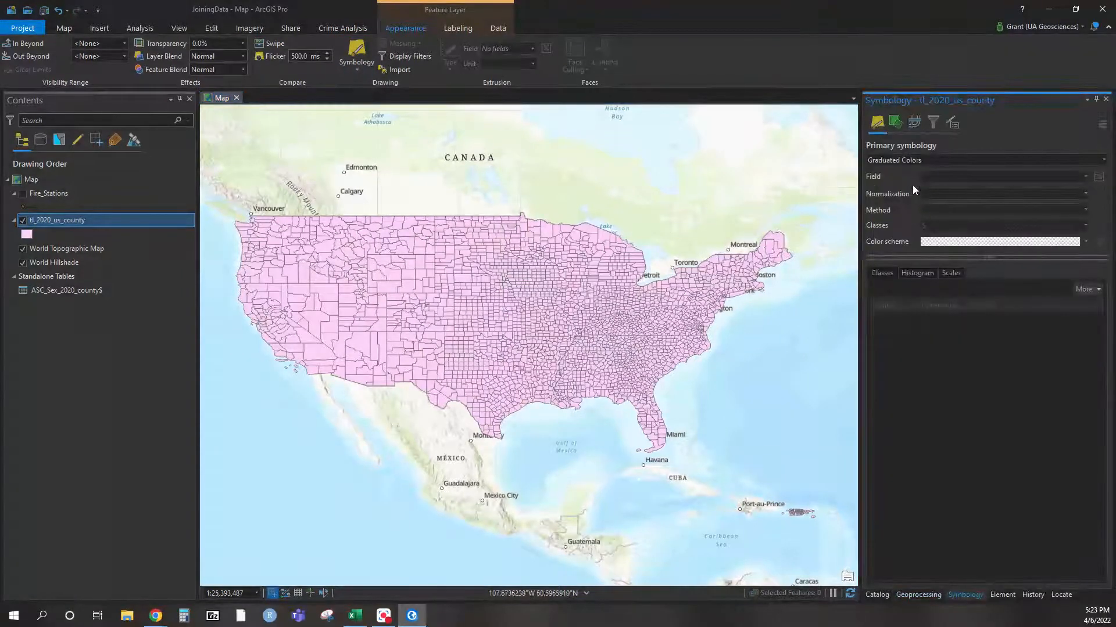
{"action": "left_click", "coordinate": [1003, 177]}
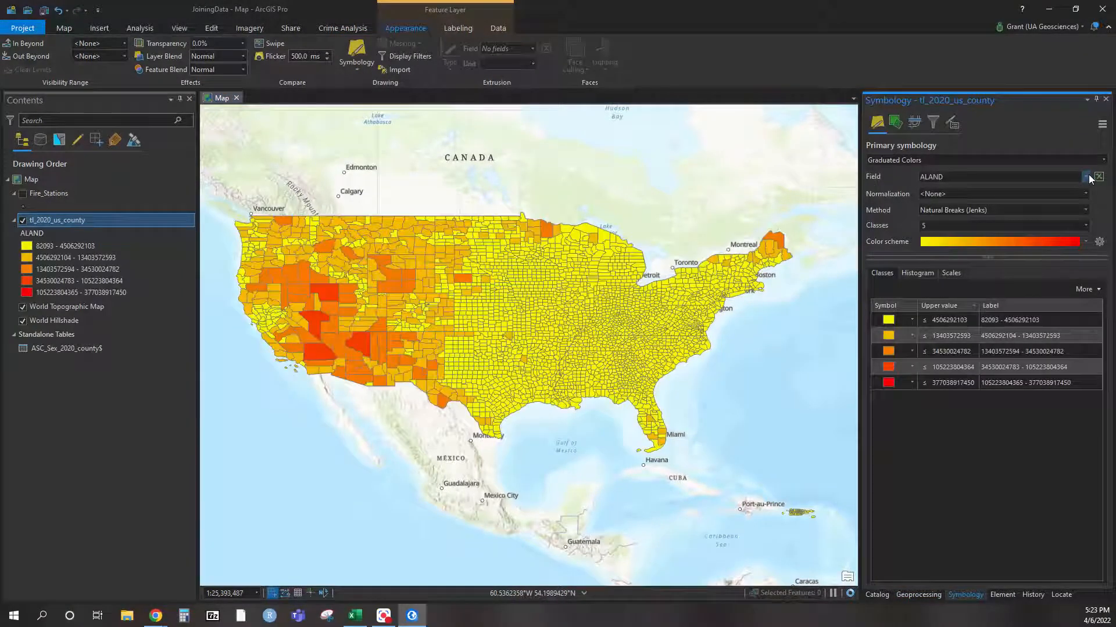
{"action": "left_click", "coordinate": [1084, 177]}
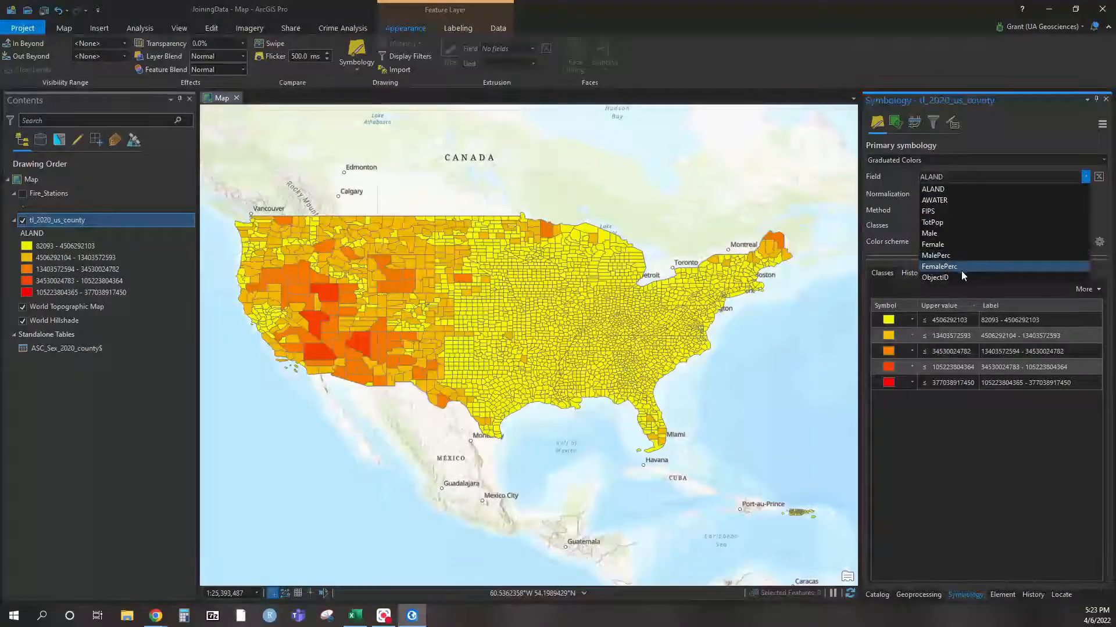
{"action": "left_click", "coordinate": [938, 266]}
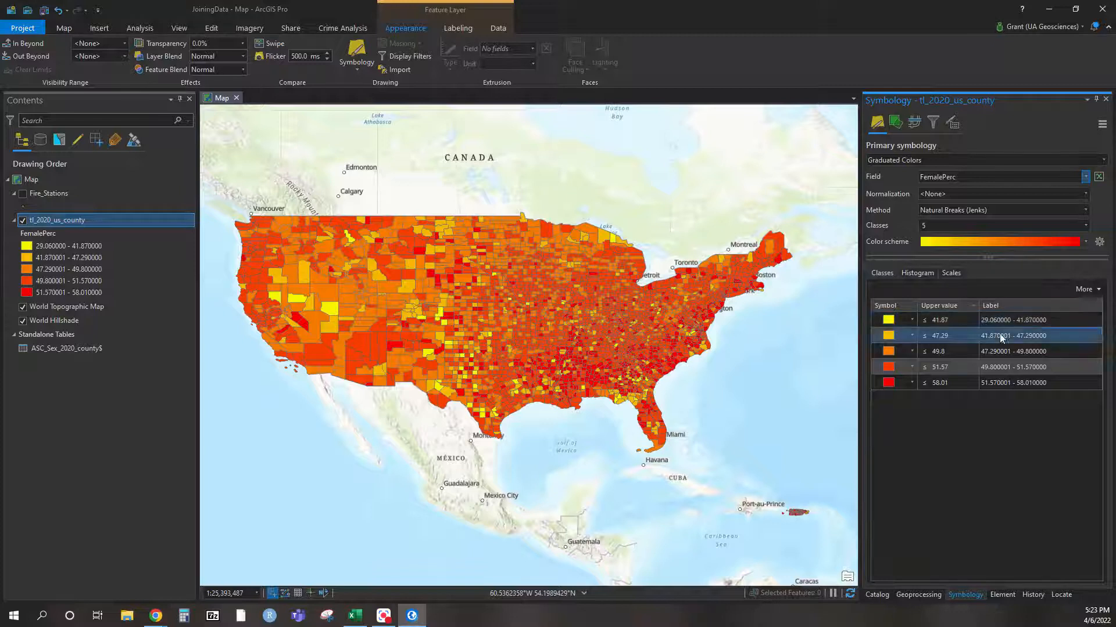
Use Quantile classification in five classes and reverse the order so the highest class is first.
{"action": "left_click", "coordinate": [1010, 382]}
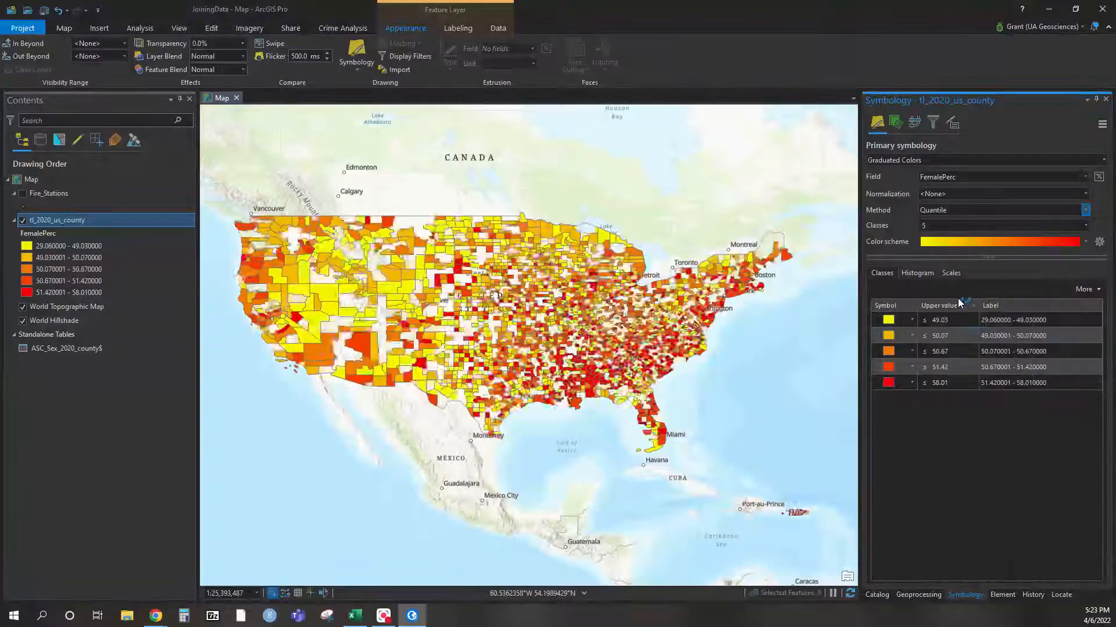
{"action": "left_click", "coordinate": [939, 383]}
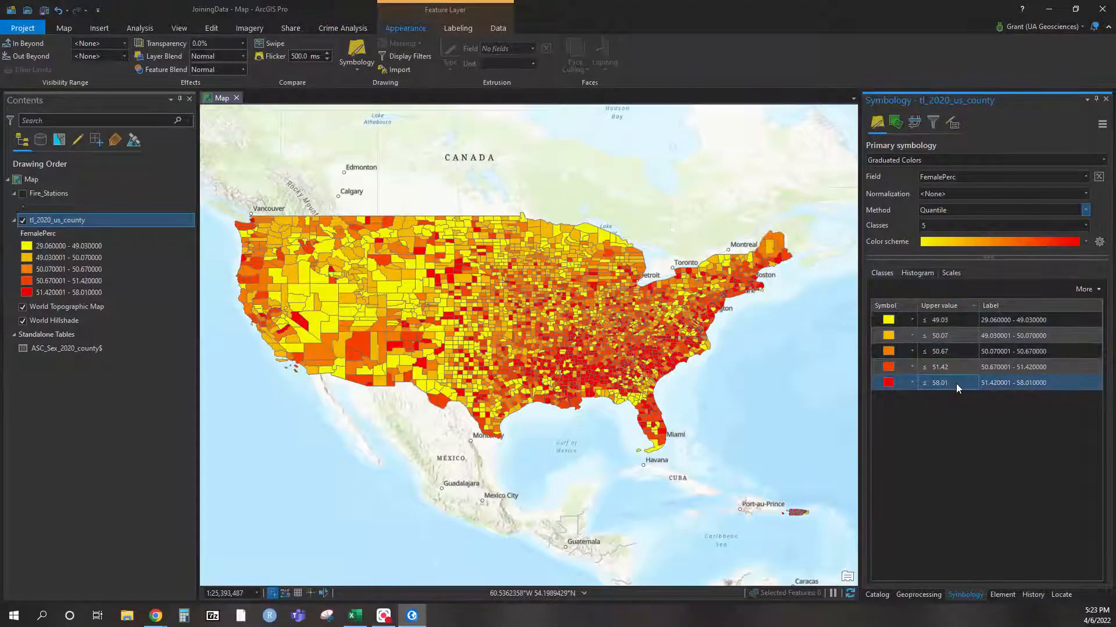
{"action": "left_click", "coordinate": [945, 319]}
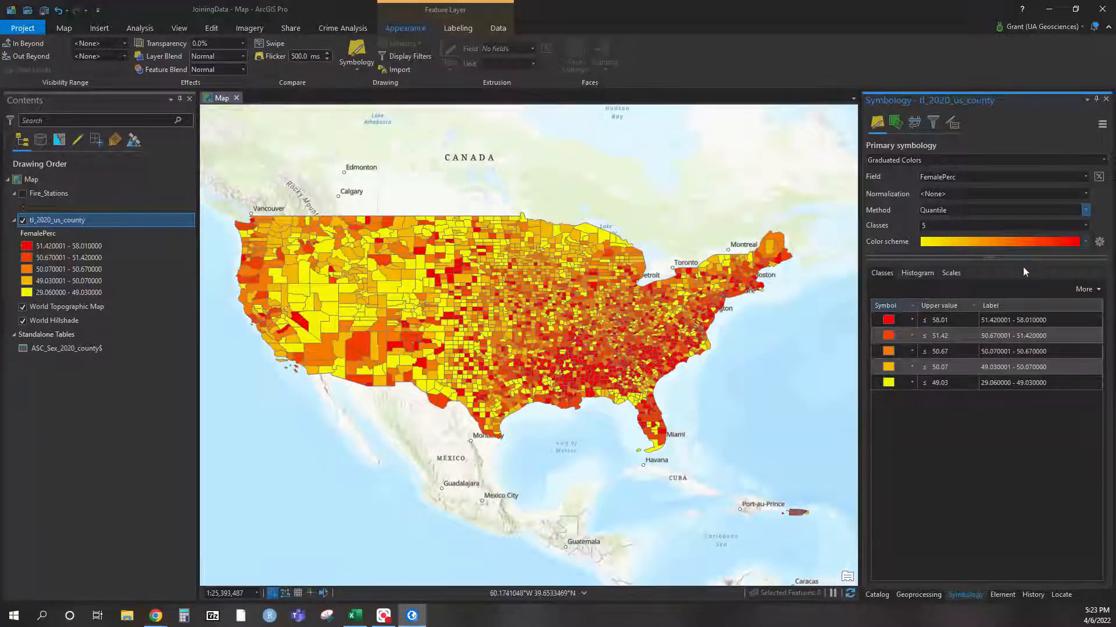
Switch the FemalePerc map to a light-to-dark blue colour scheme.
{"action": "left_click", "coordinate": [1000, 241]}
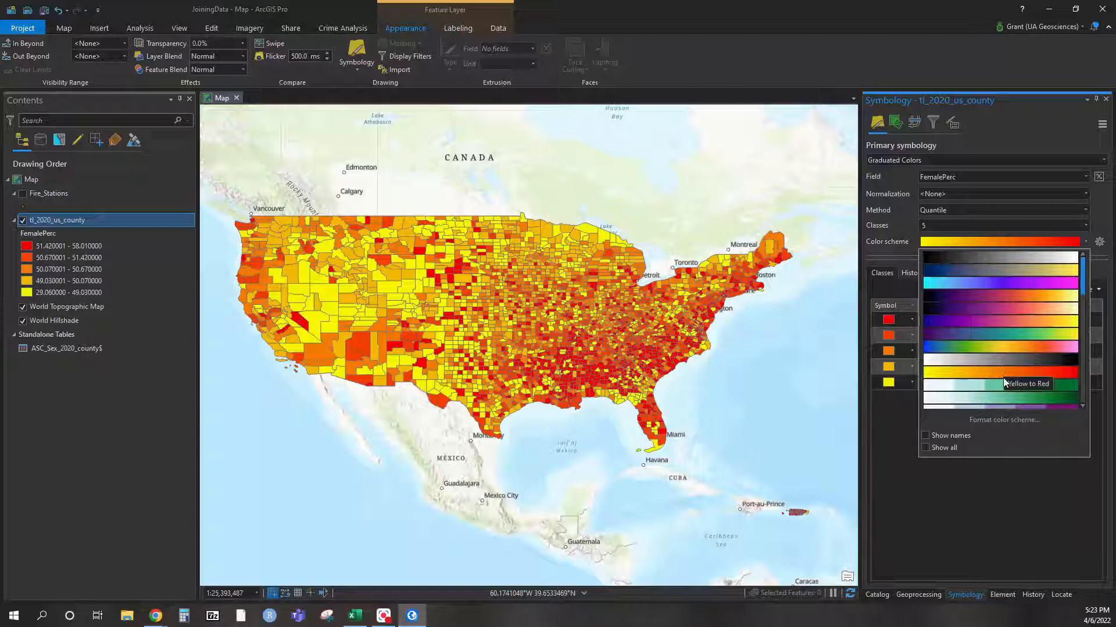
{"action": "left_click", "coordinate": [999, 372]}
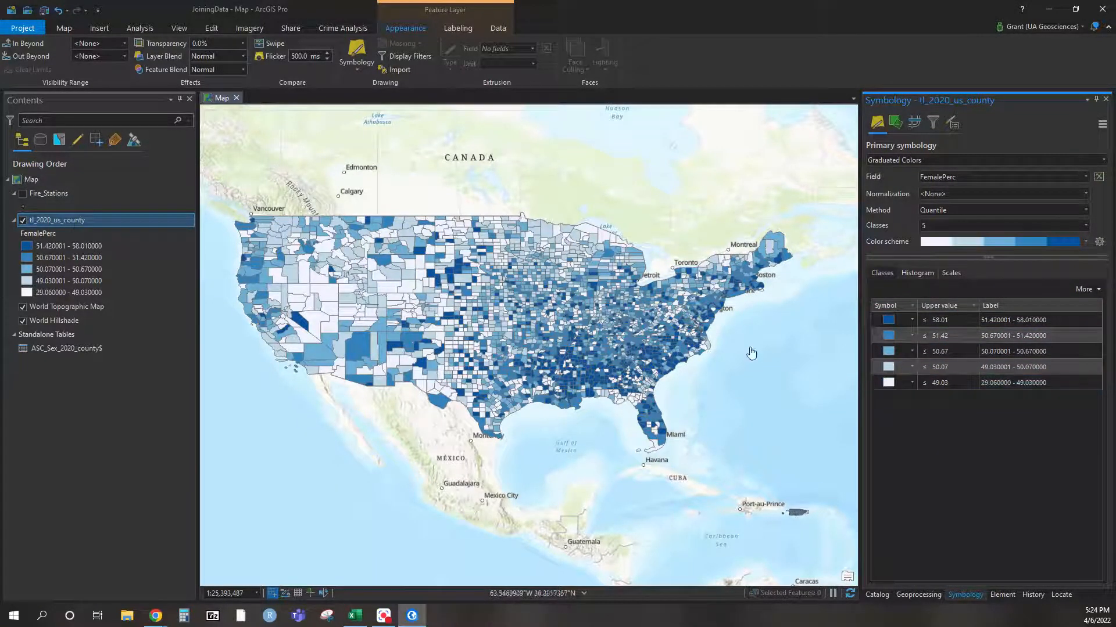
{"action": "right_click", "coordinate": [57, 220]}
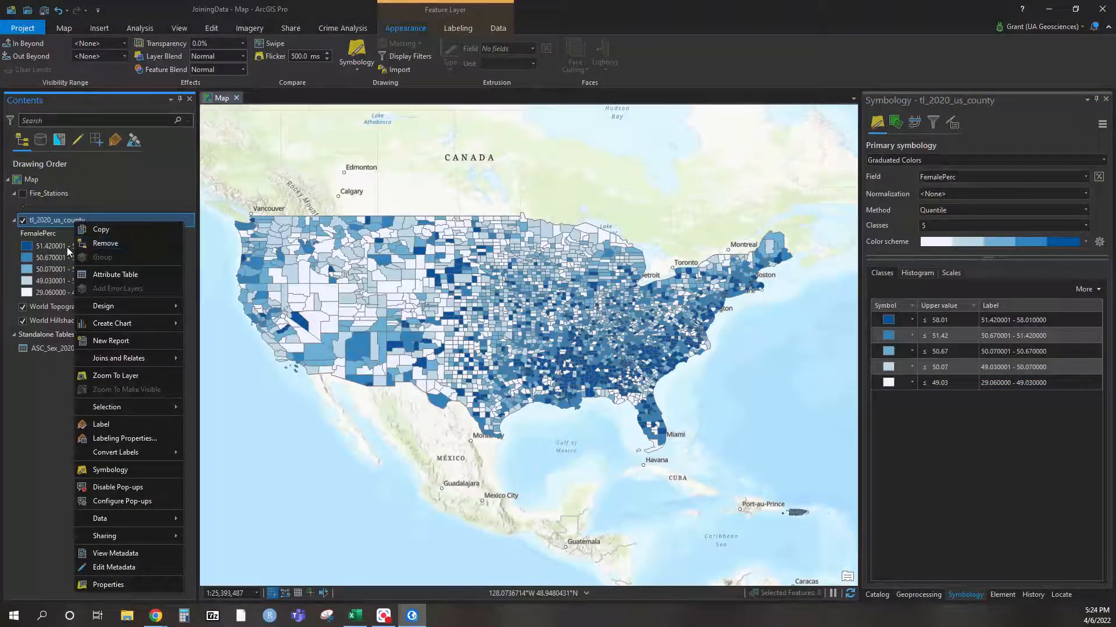
{"action": "left_click", "coordinate": [746, 541]}
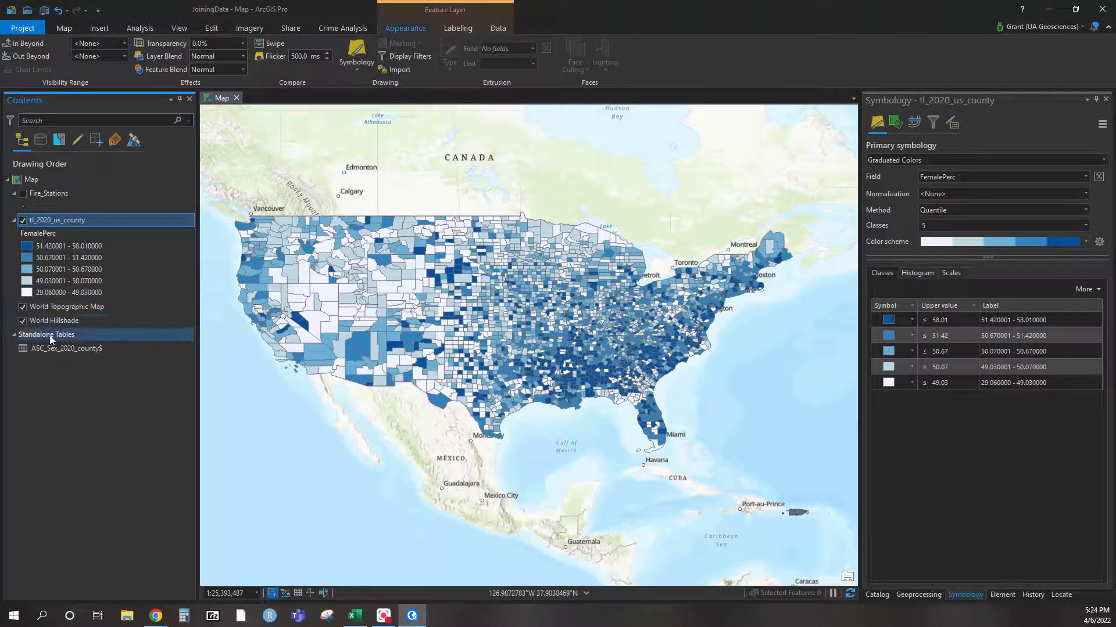
Turn on the Fire_Stations points over the blue county map and zoom to check them.
{"action": "left_click", "coordinate": [45, 335]}
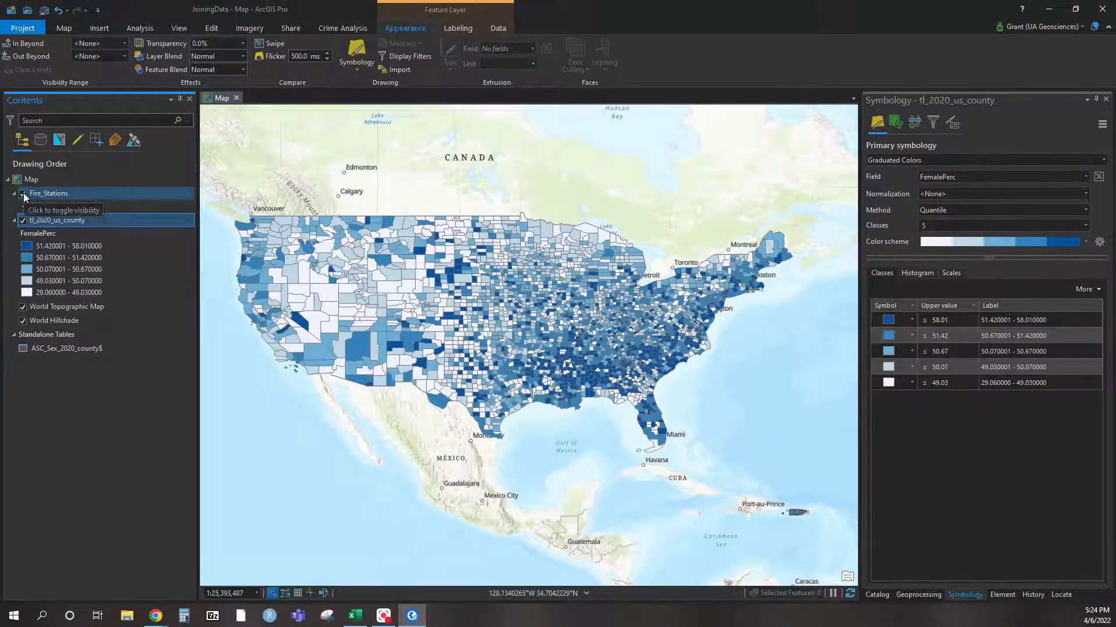
{"action": "left_click", "coordinate": [22, 193]}
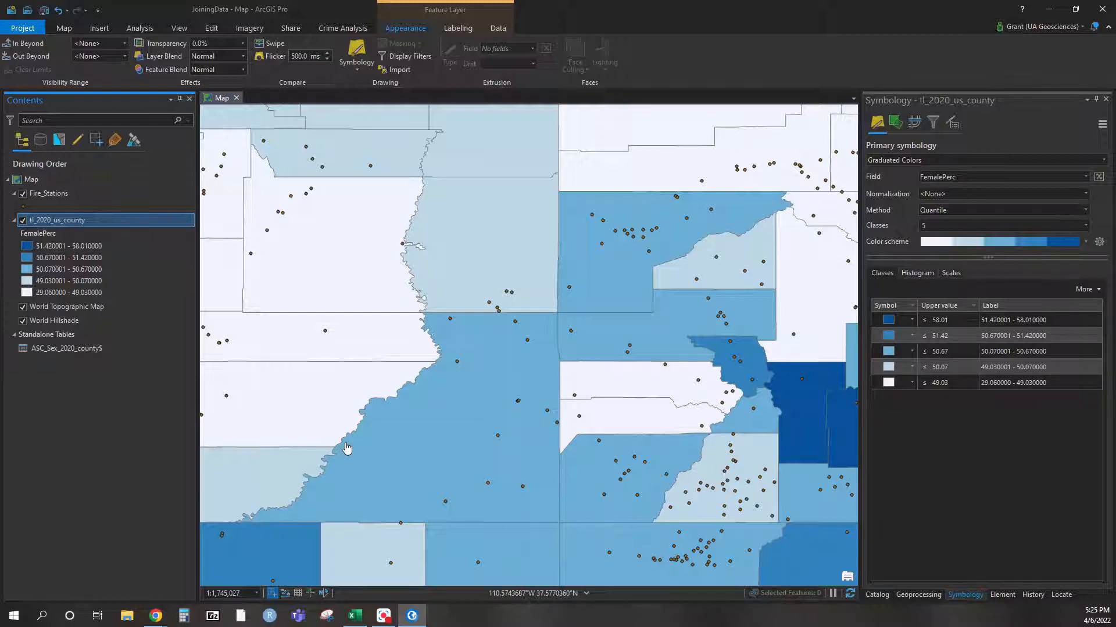
{"action": "scroll", "scroll_direction": "down", "scroll_amount": 3}
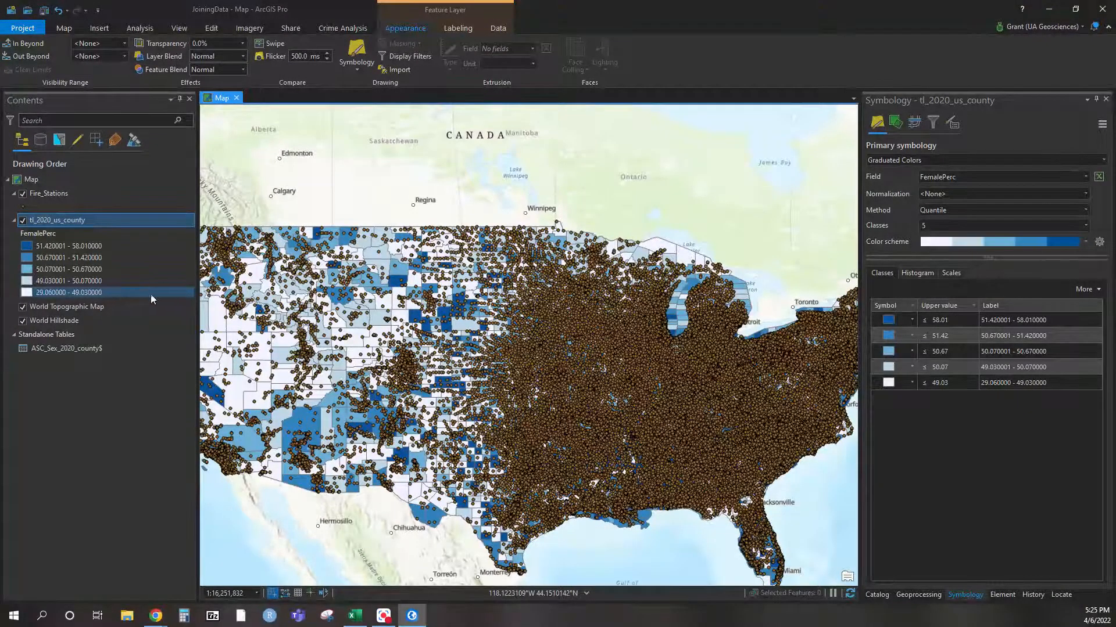
Start a Spatial Join on tl_2020_us_county with Fire_Stations as join features.
{"action": "left_click", "coordinate": [68, 258]}
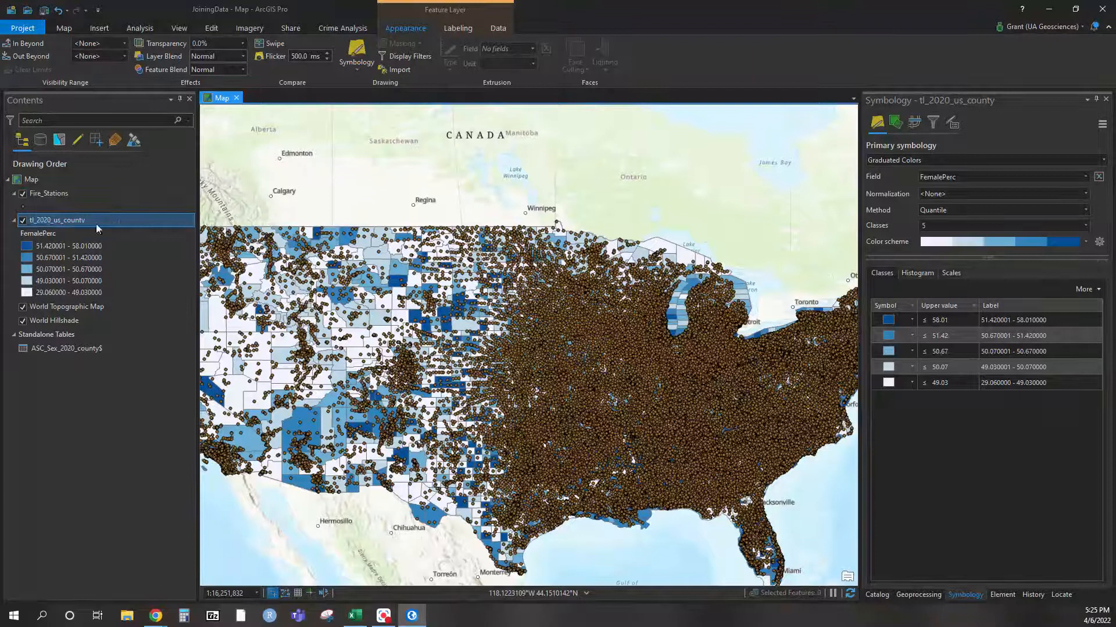
{"action": "right_click", "coordinate": [57, 220]}
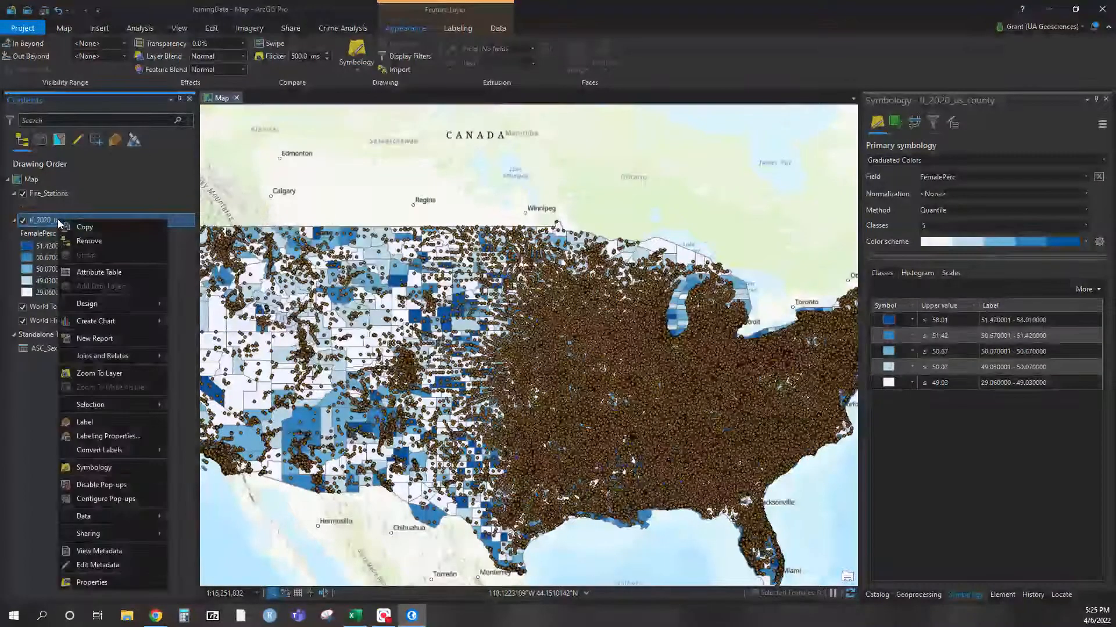
{"action": "left_click", "coordinate": [102, 355]}
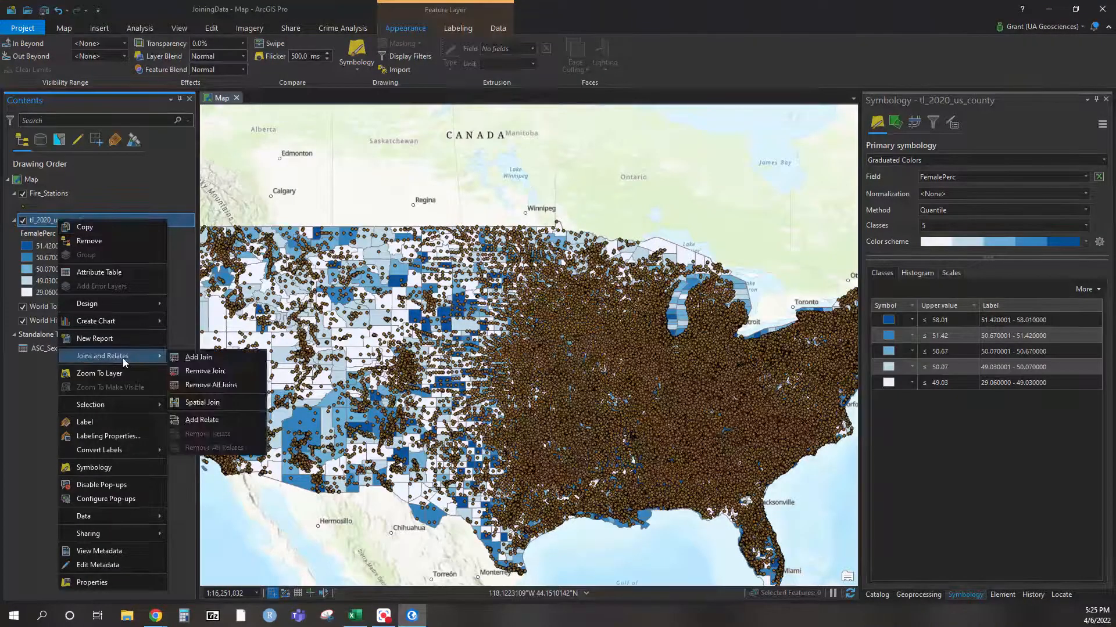
{"action": "mouse_move", "coordinate": [202, 403]}
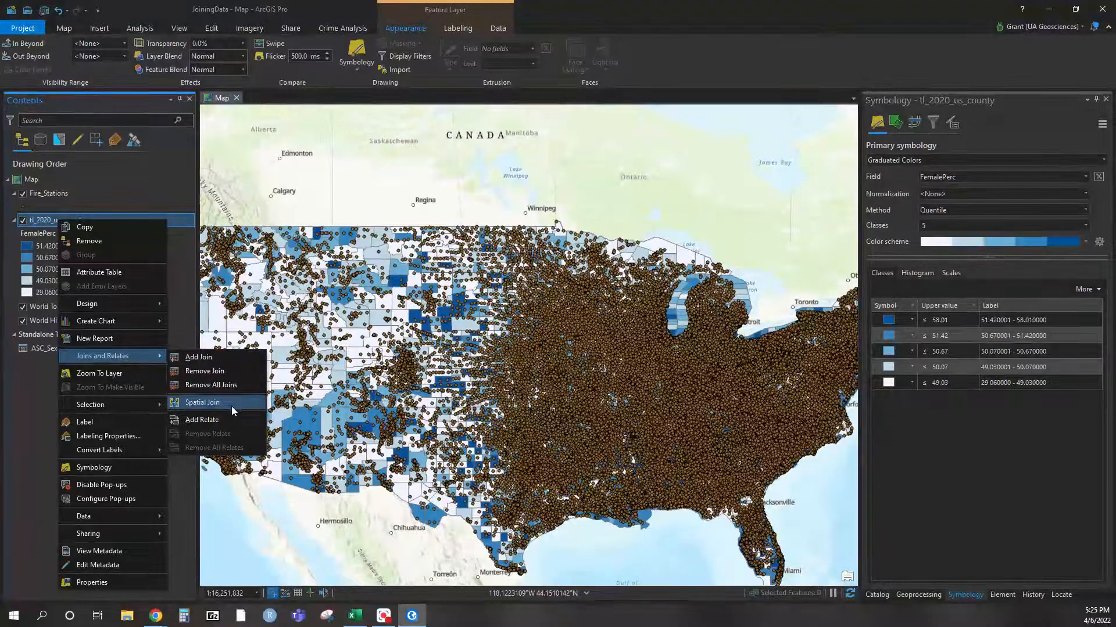
{"action": "left_click", "coordinate": [202, 403]}
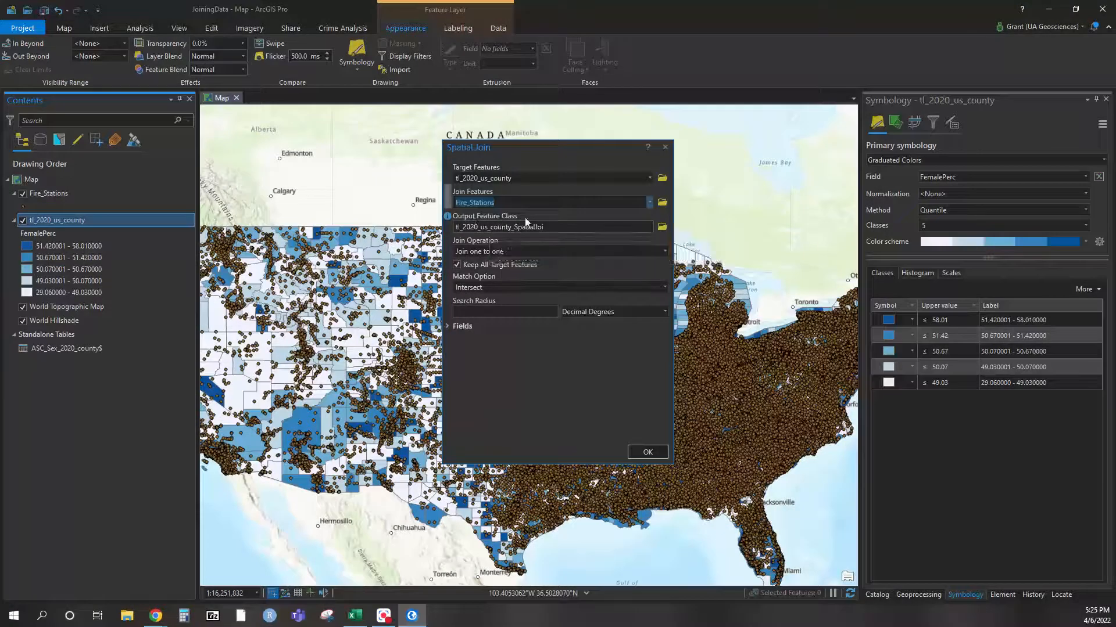
{"action": "mouse_move", "coordinate": [551, 226]}
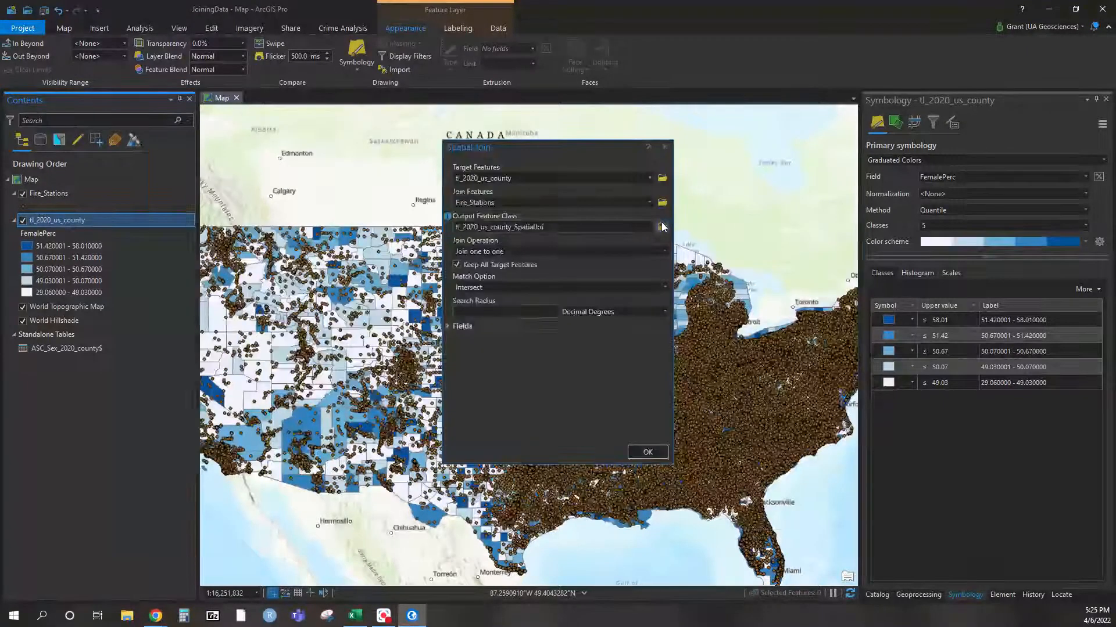
Save the join output as County_Firestations.shp in the JoinData folder.
{"action": "left_click", "coordinate": [662, 226]}
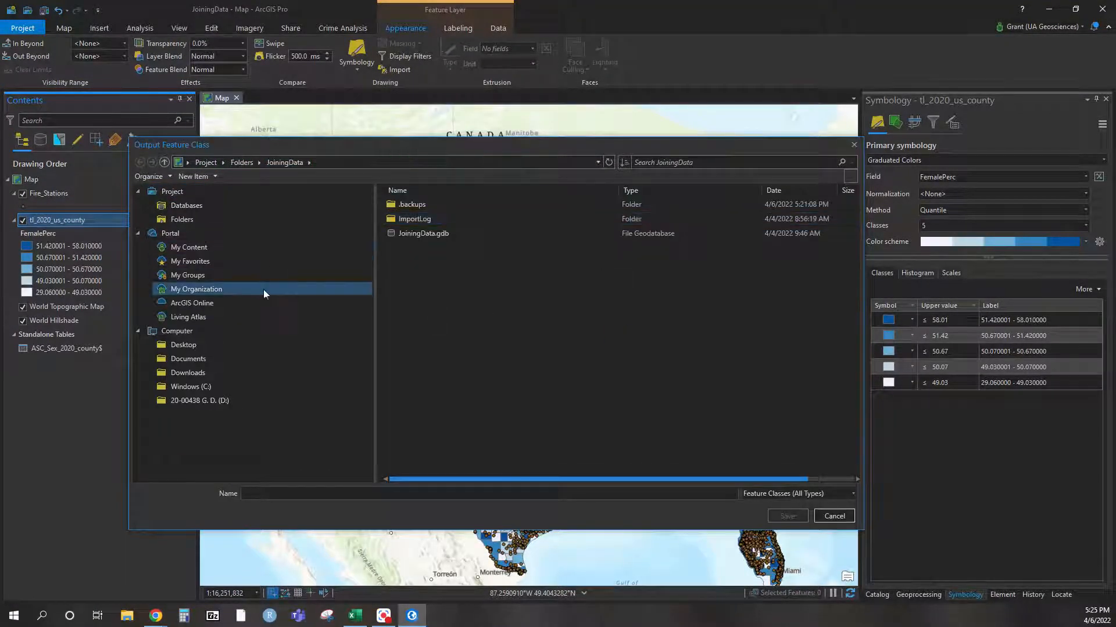
{"action": "left_click", "coordinate": [183, 344]}
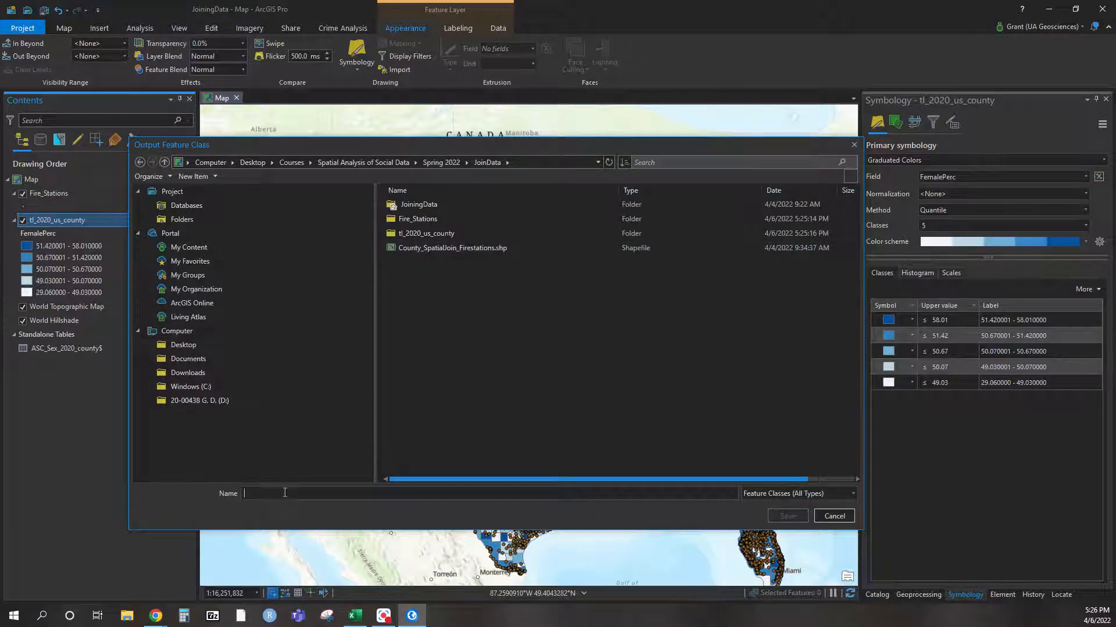
{"action": "type", "text": "County_Firestations"}
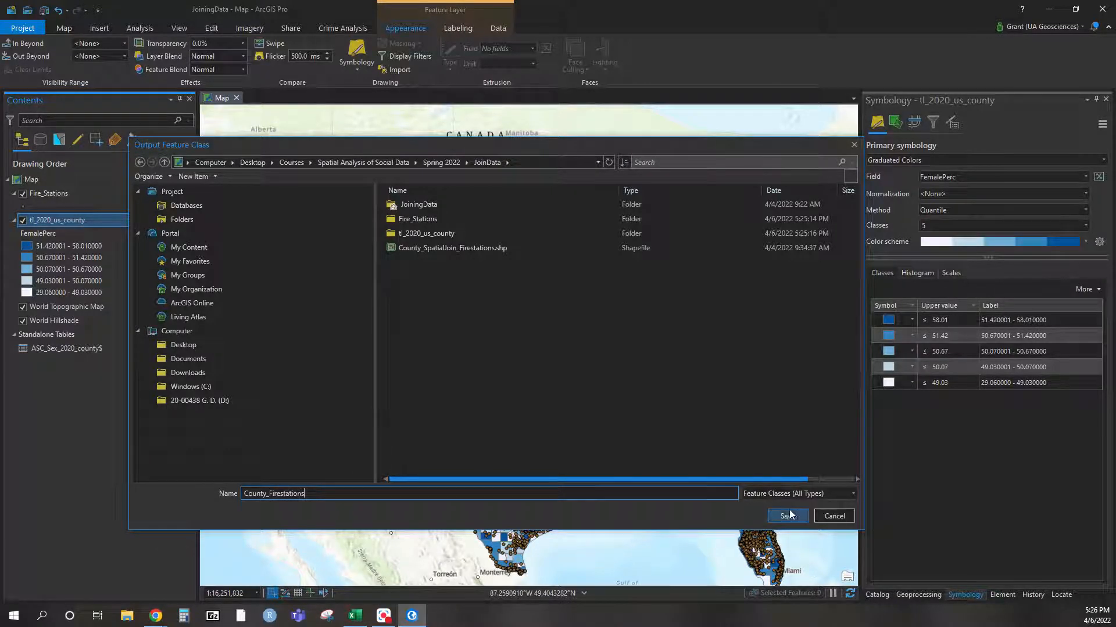
{"action": "left_click", "coordinate": [787, 515]}
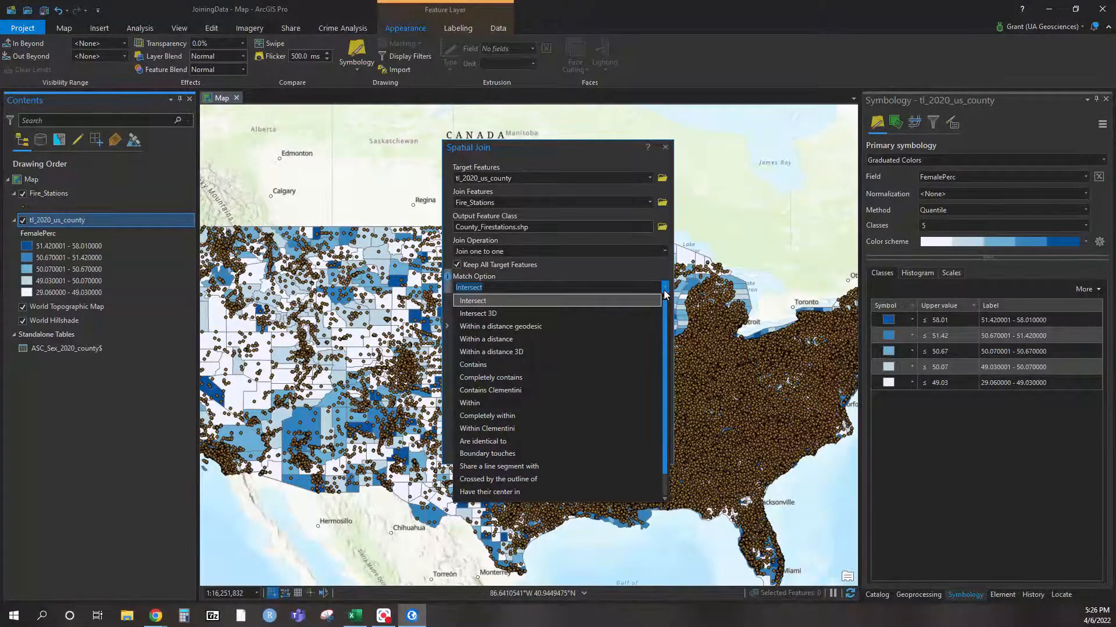
{"action": "mouse_move", "coordinate": [498, 365]}
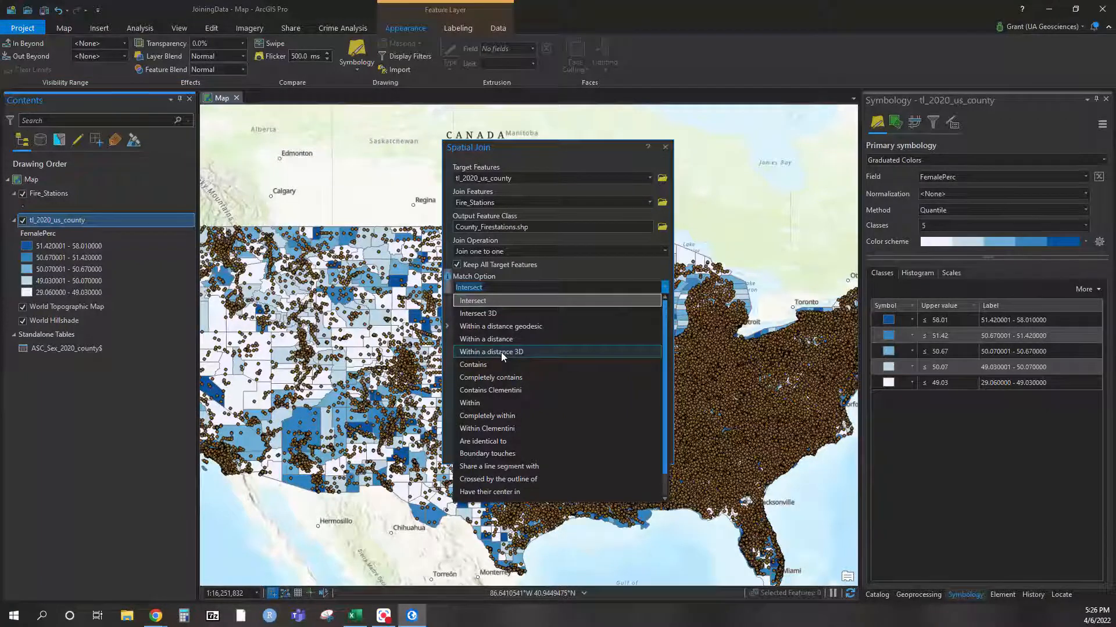
{"action": "mouse_move", "coordinate": [502, 365]}
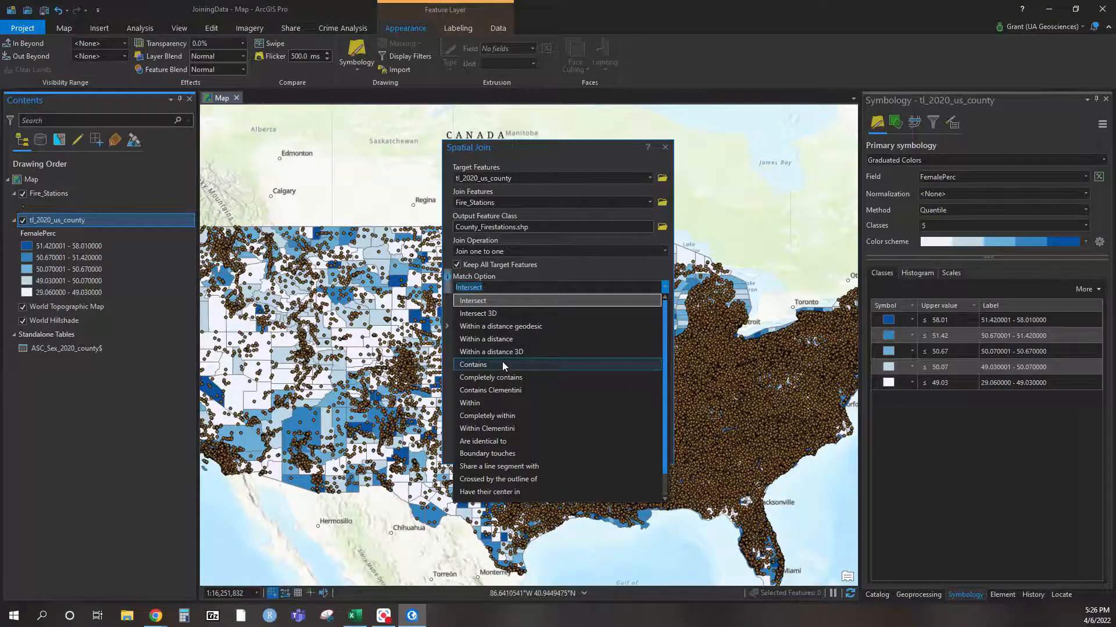
Set the match option to Contains, review the field map, and run the spatial join.
{"action": "left_click", "coordinate": [473, 364]}
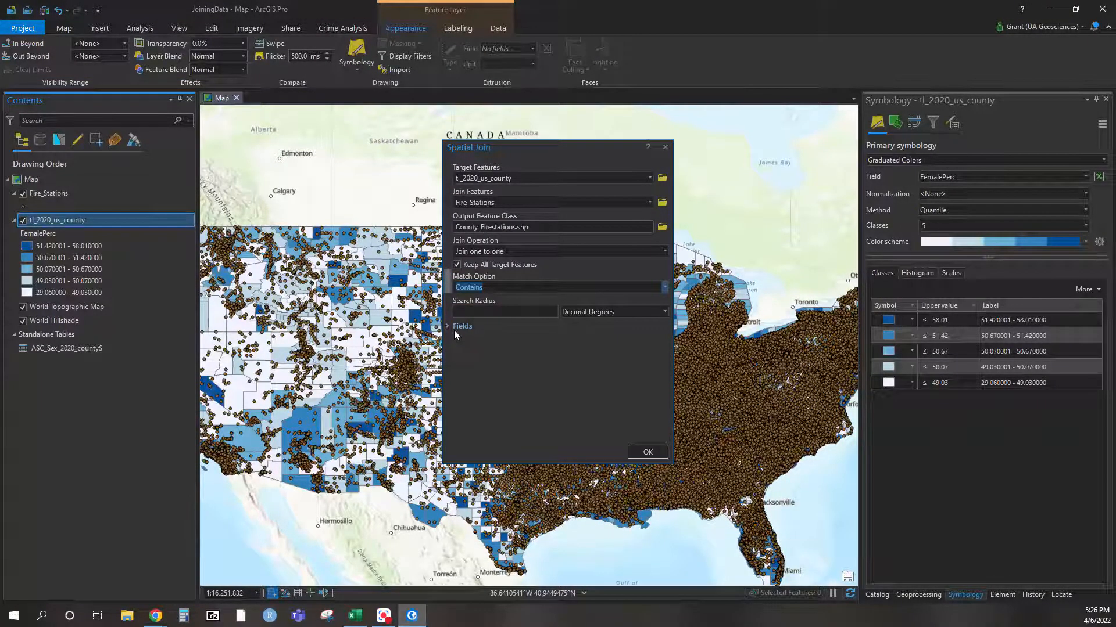
{"action": "left_click", "coordinate": [449, 326]}
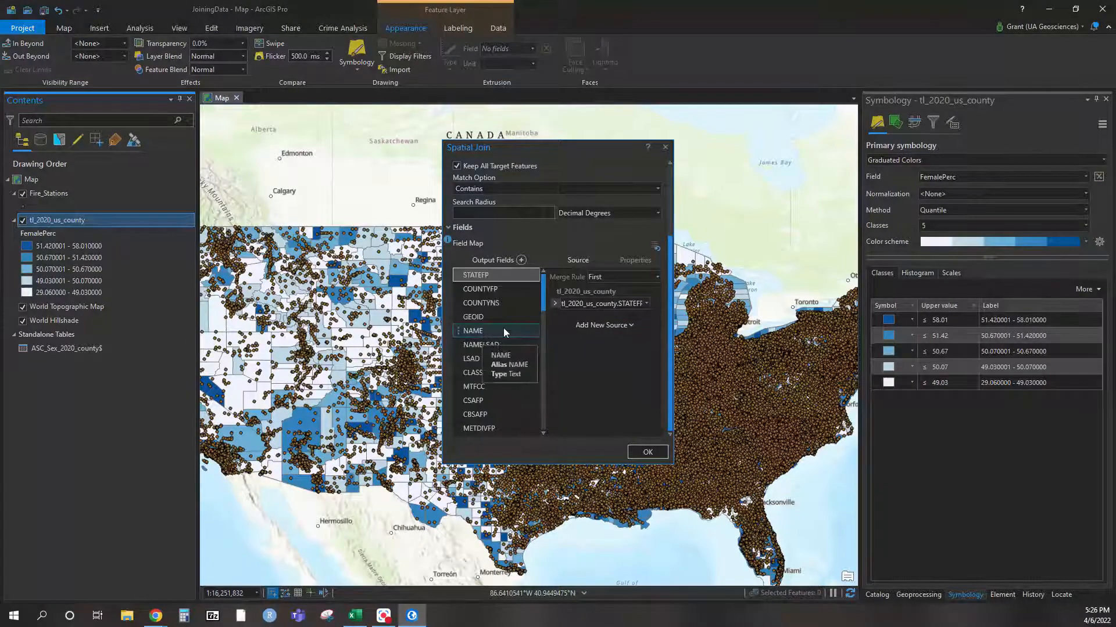
{"action": "scroll", "scroll_direction": "down", "scroll_amount": 3}
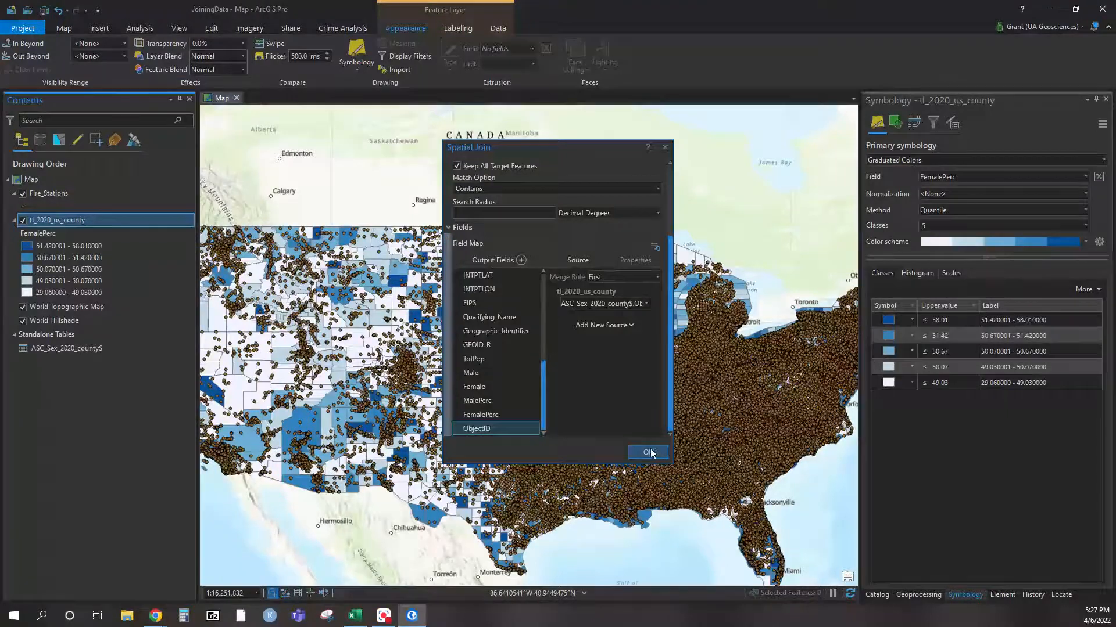
{"action": "left_click", "coordinate": [647, 453]}
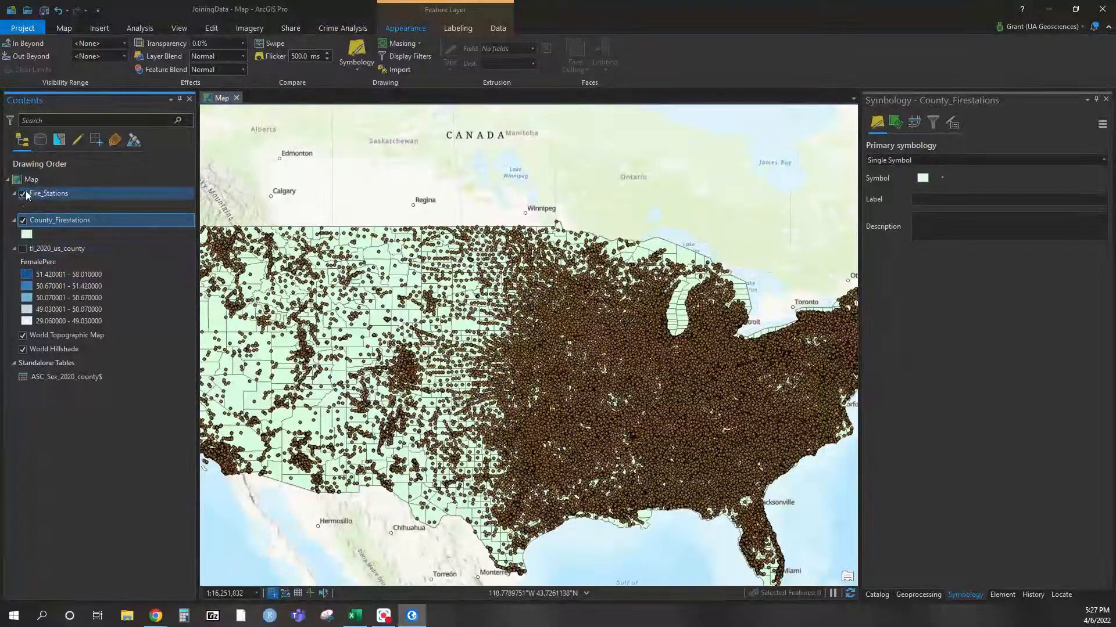
Review the County_Firestations attribute table's Join_Count values, then close it.
{"action": "right_click", "coordinate": [61, 220]}
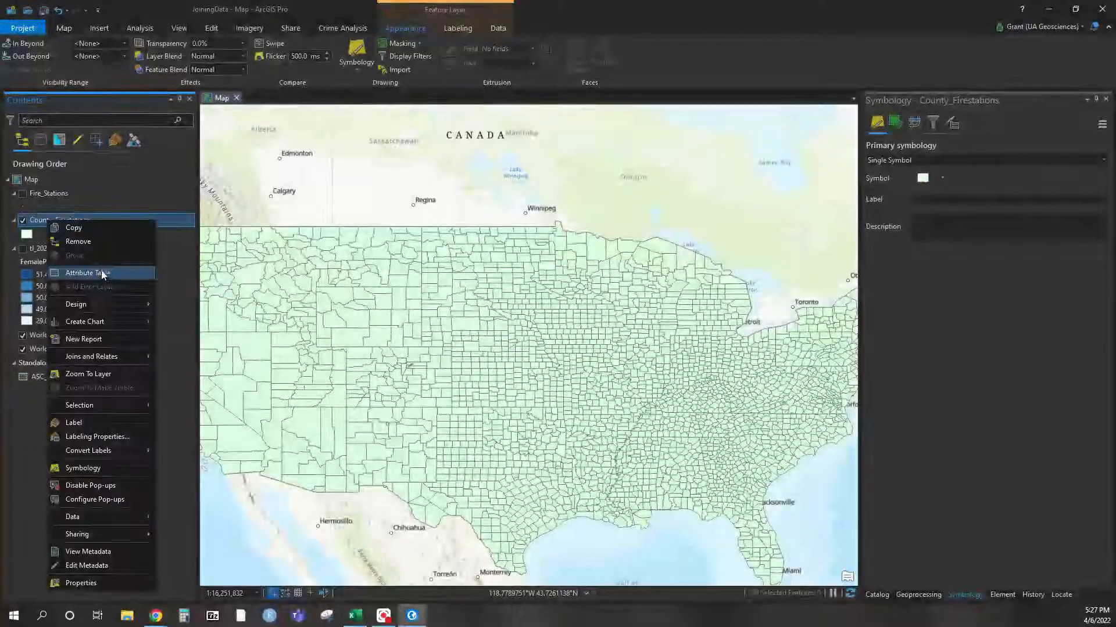
{"action": "left_click", "coordinate": [88, 272]}
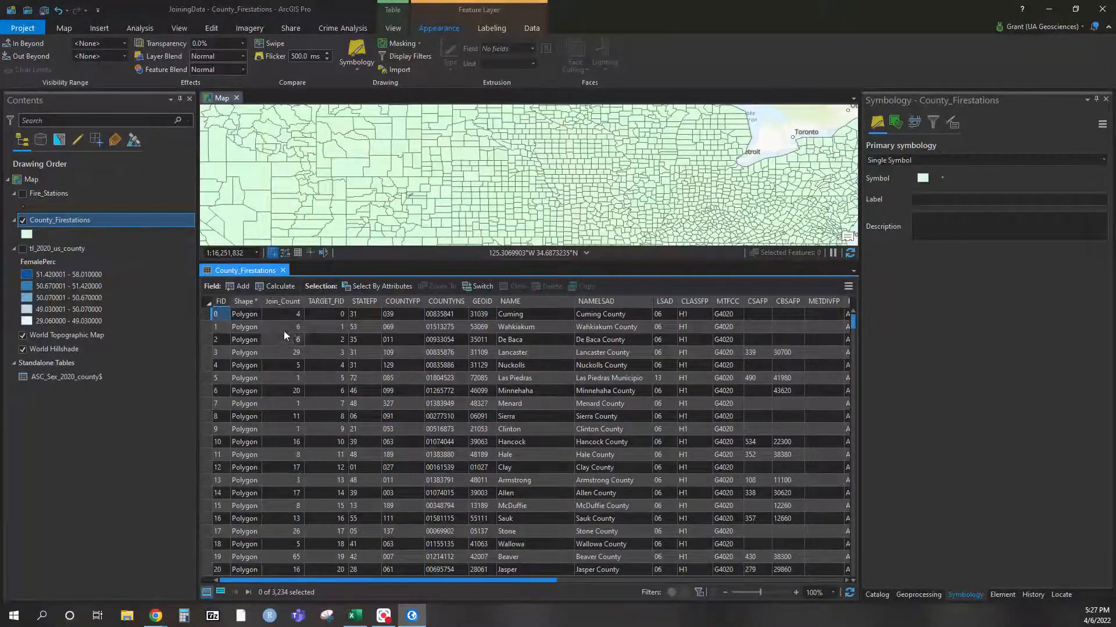
{"action": "mouse_move", "coordinate": [281, 301]}
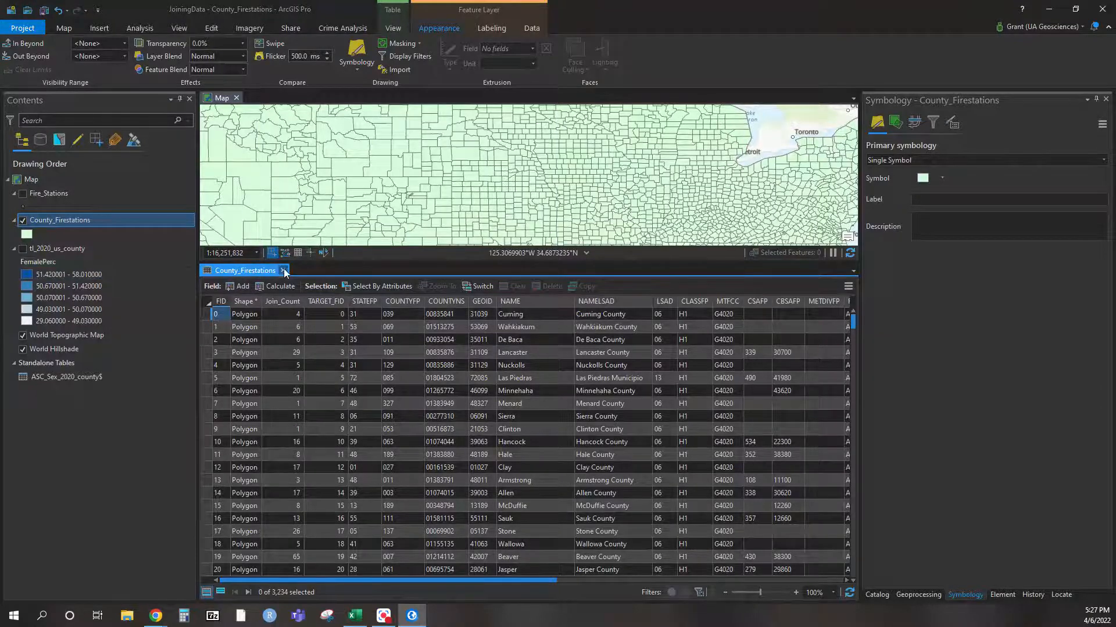
{"action": "left_click", "coordinate": [284, 270]}
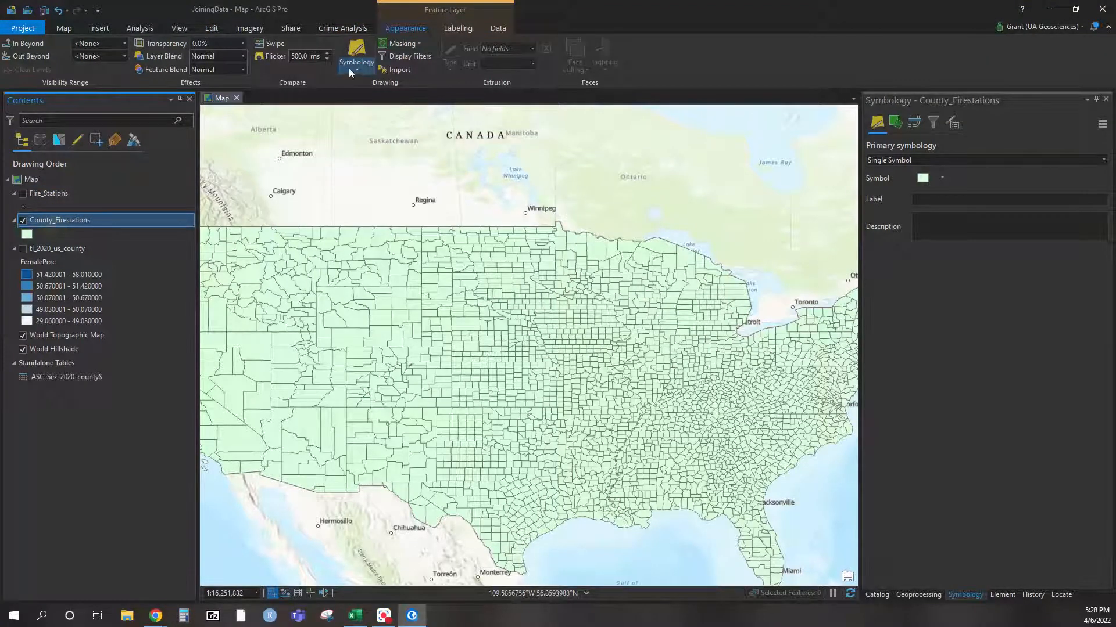
Draw County_Firestations with graduated colours on Join_Count using Quantile method and 10 classes.
{"action": "left_click", "coordinate": [355, 57]}
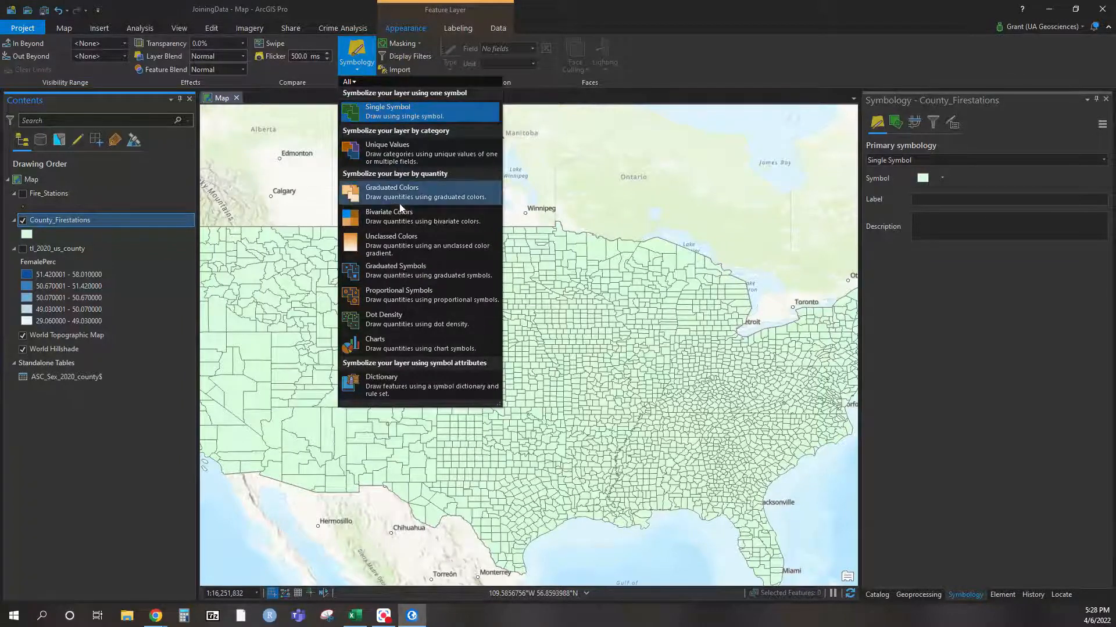
{"action": "left_click", "coordinate": [391, 192]}
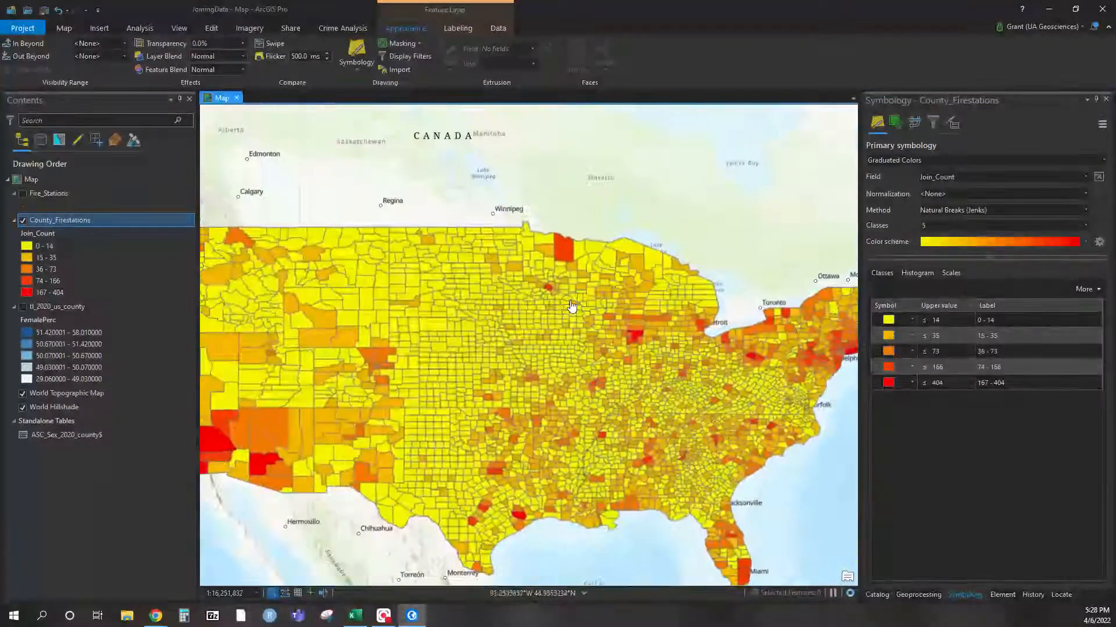
{"action": "scroll", "scroll_direction": "down", "scroll_amount": 3}
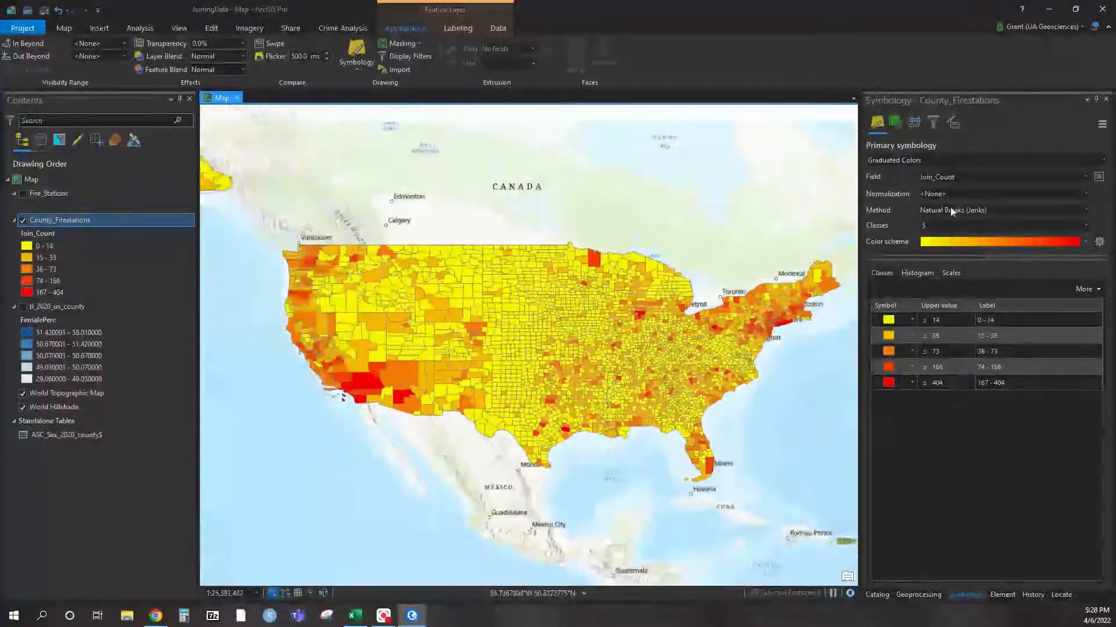
{"action": "left_click", "coordinate": [1003, 210]}
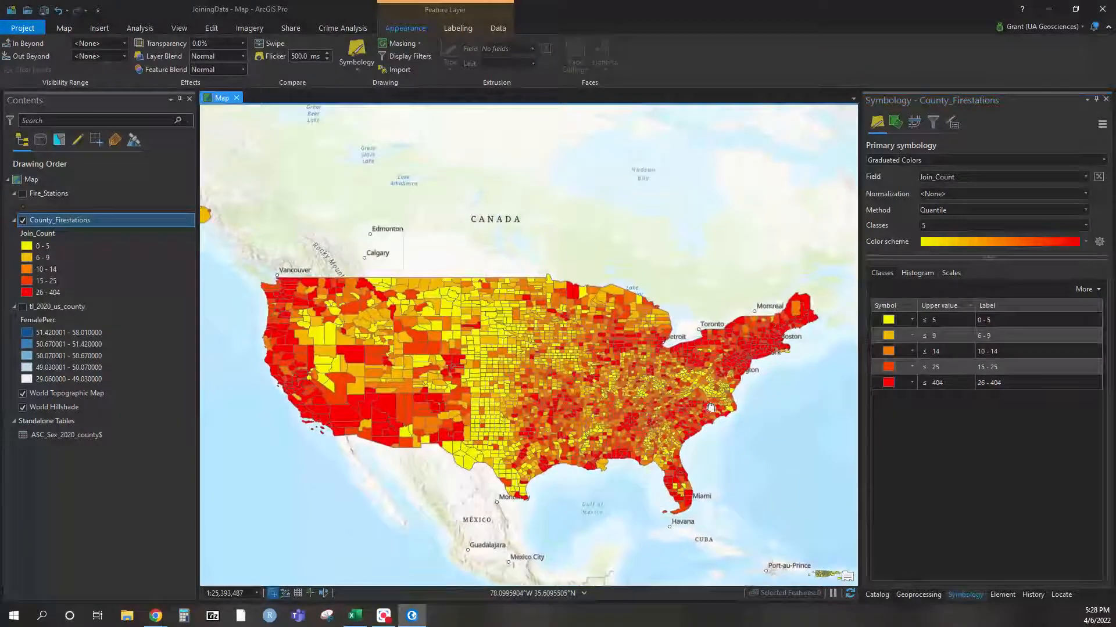
{"action": "left_click", "coordinate": [986, 335]}
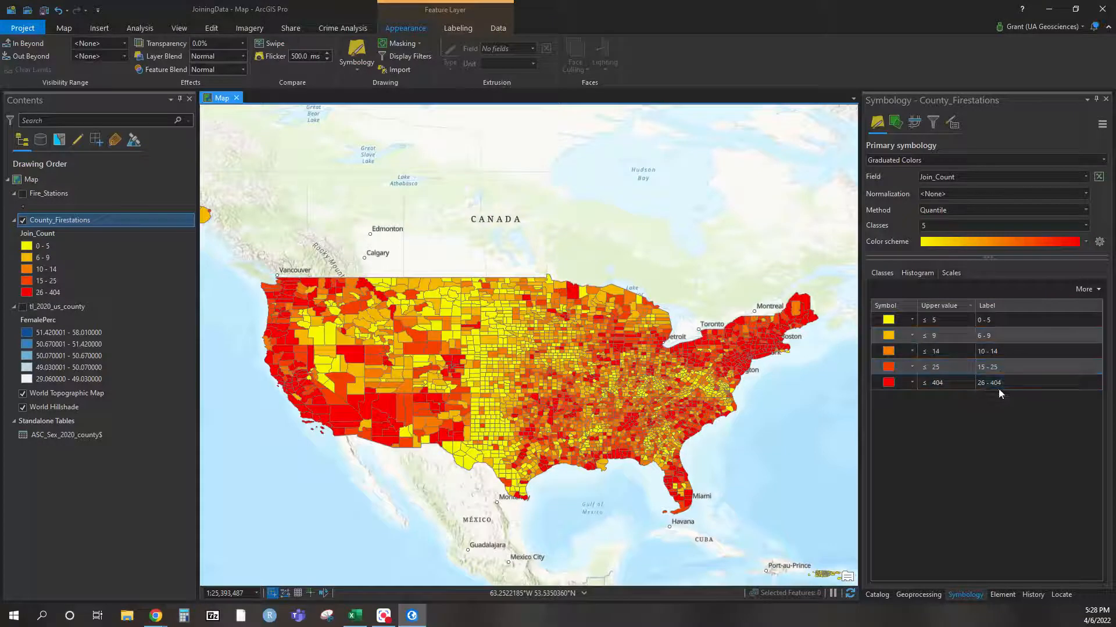
{"action": "left_click", "coordinate": [1084, 225]}
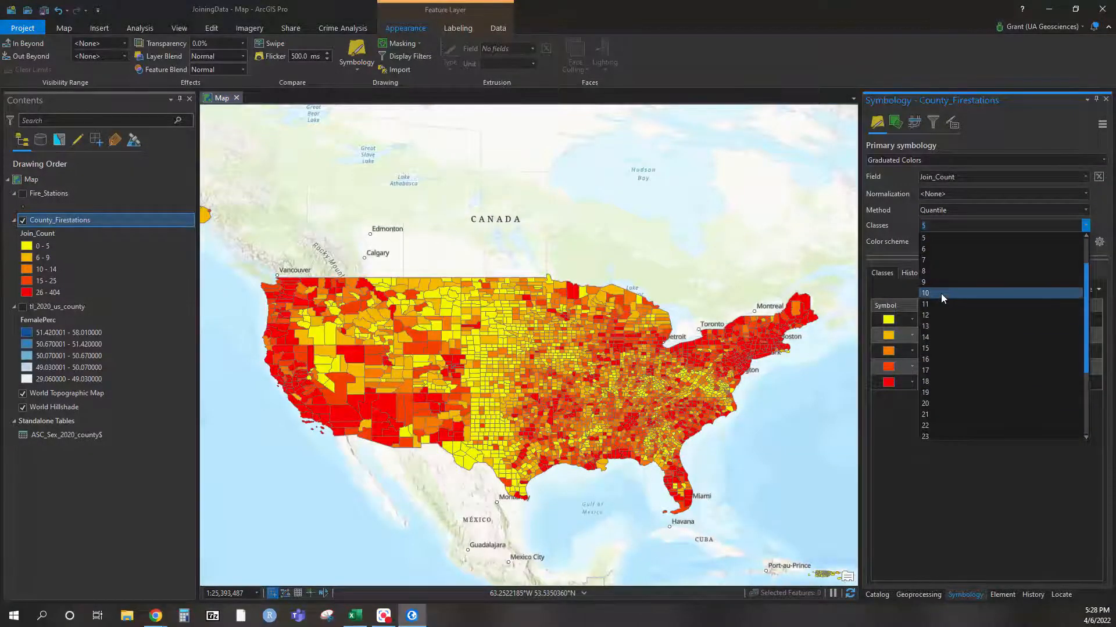
{"action": "left_click", "coordinate": [926, 293]}
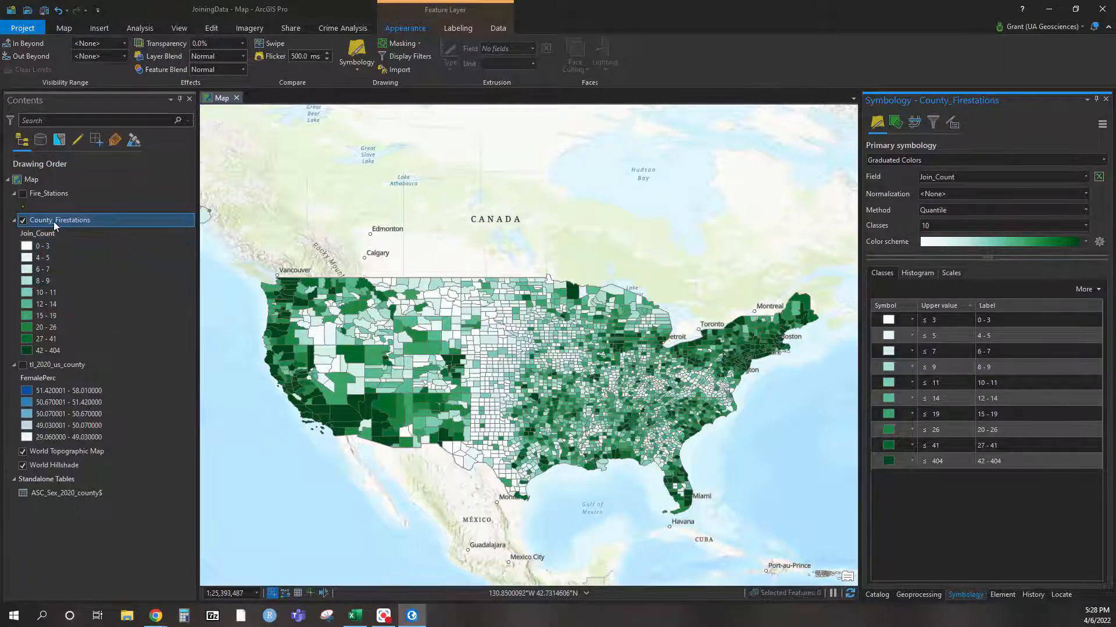
Show the County_Firestations attribute table sorted by Join_Count descending, Los Angeles County first with 404.
{"action": "right_click", "coordinate": [60, 220]}
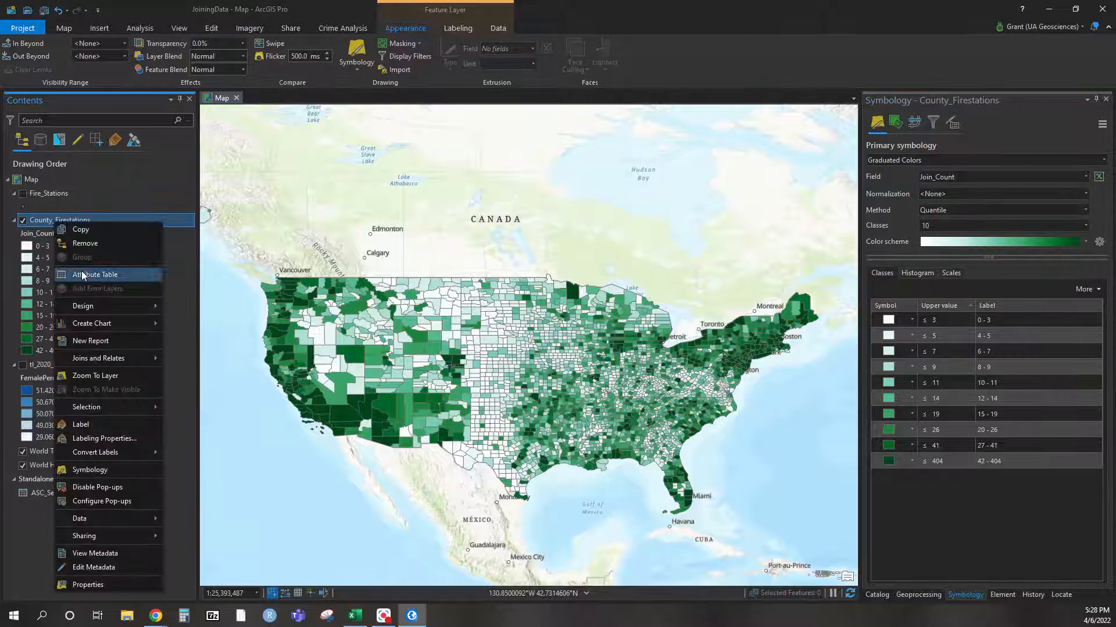
{"action": "left_click", "coordinate": [96, 274]}
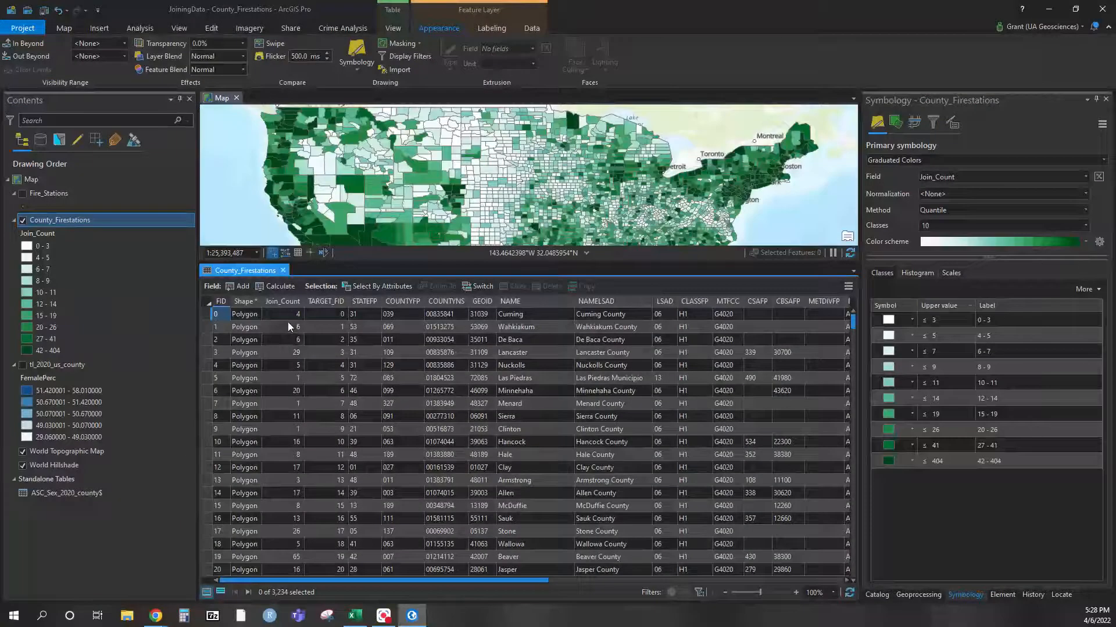
{"action": "right_click", "coordinate": [283, 301]}
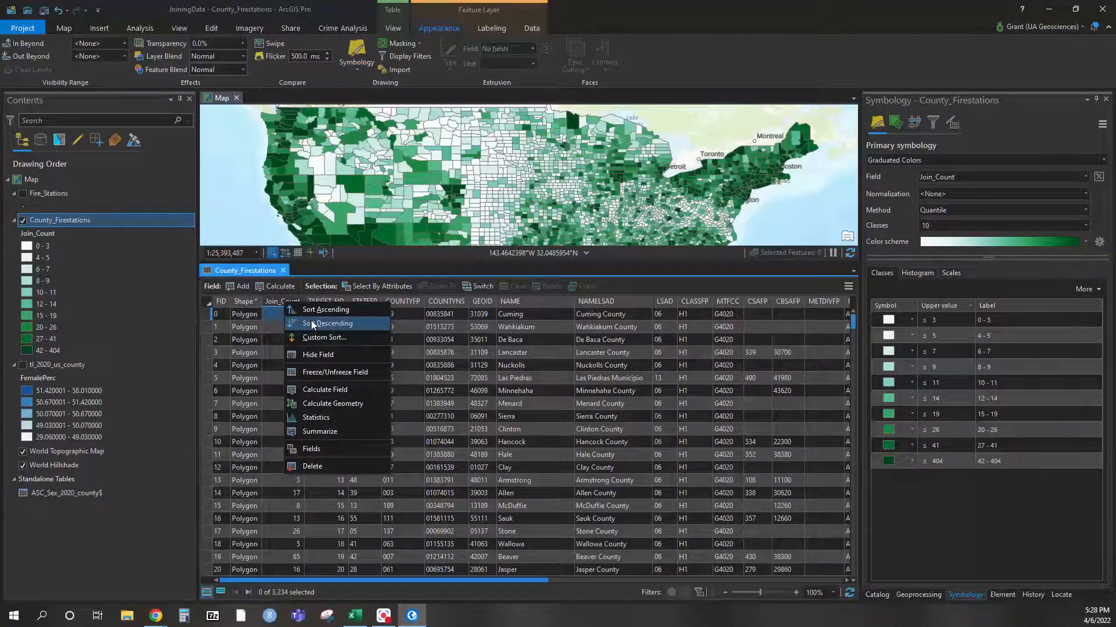
{"action": "left_click", "coordinate": [330, 324]}
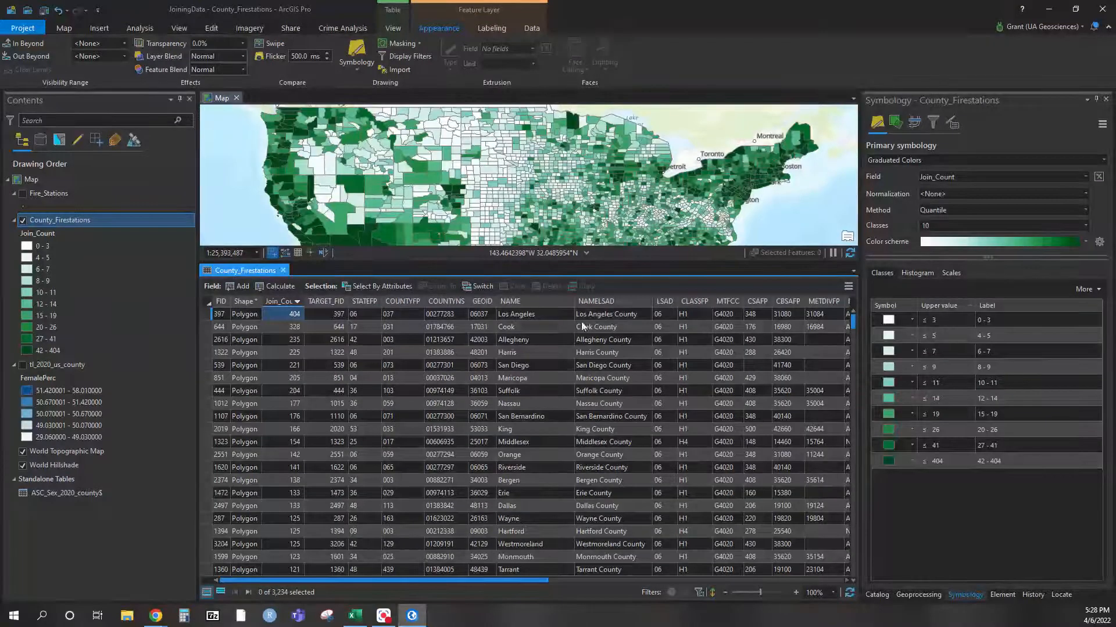